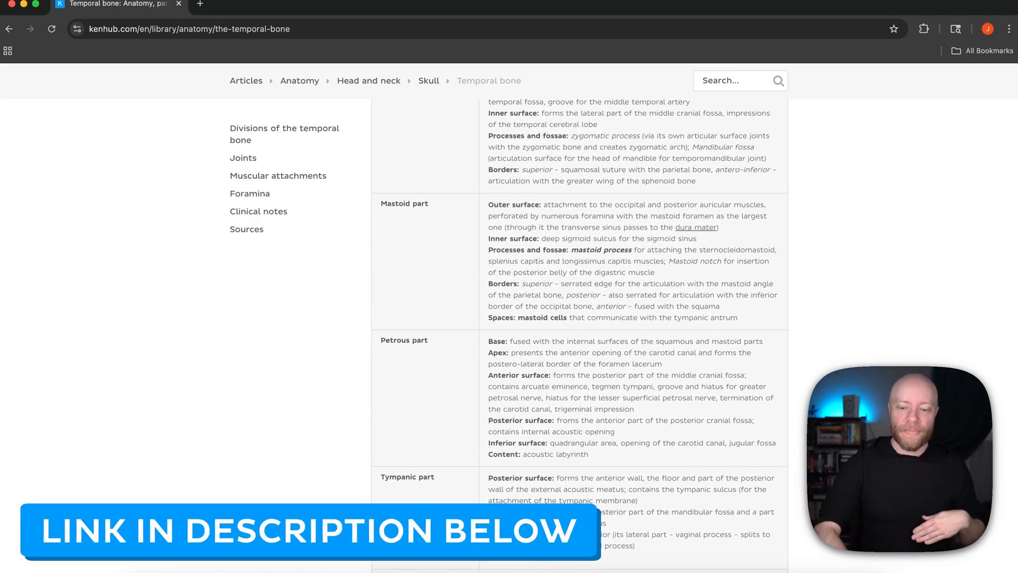
Scroll past the summary table to the Squamous part section and its bone diagram.
scroll(down, 3)
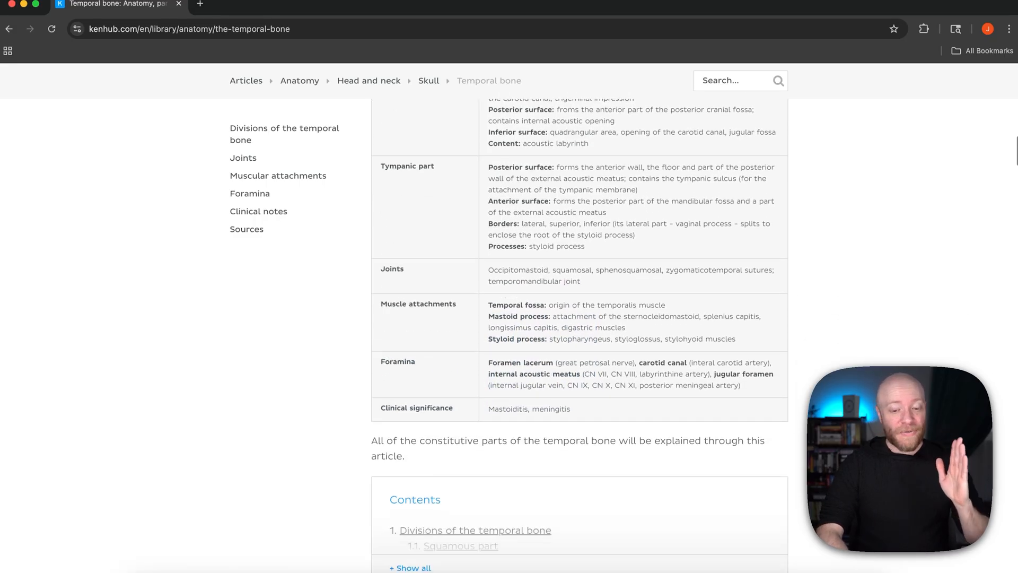
scroll(down, 3)
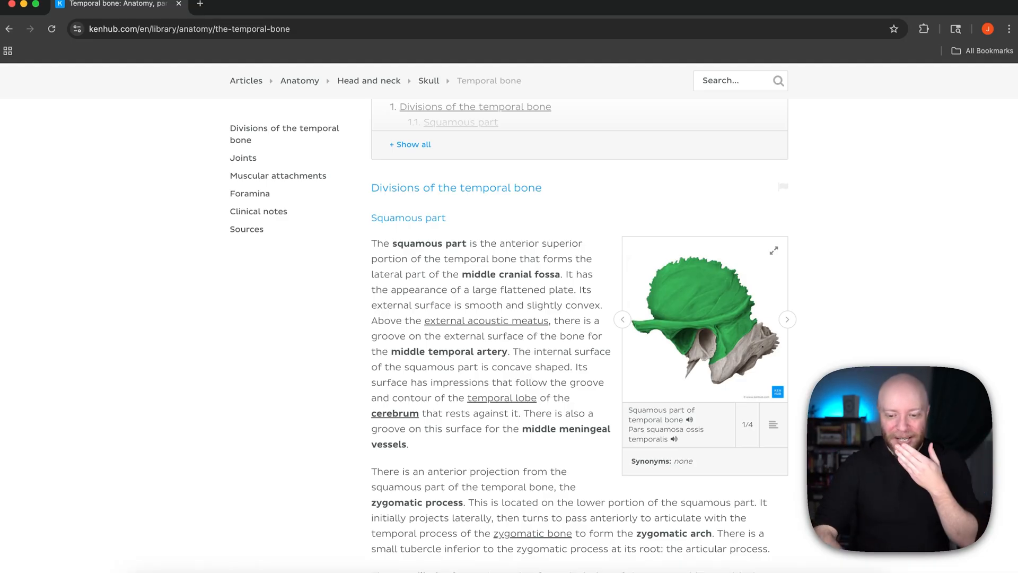
Enlarge the squamous part diagram to fill the article column.
click(773, 251)
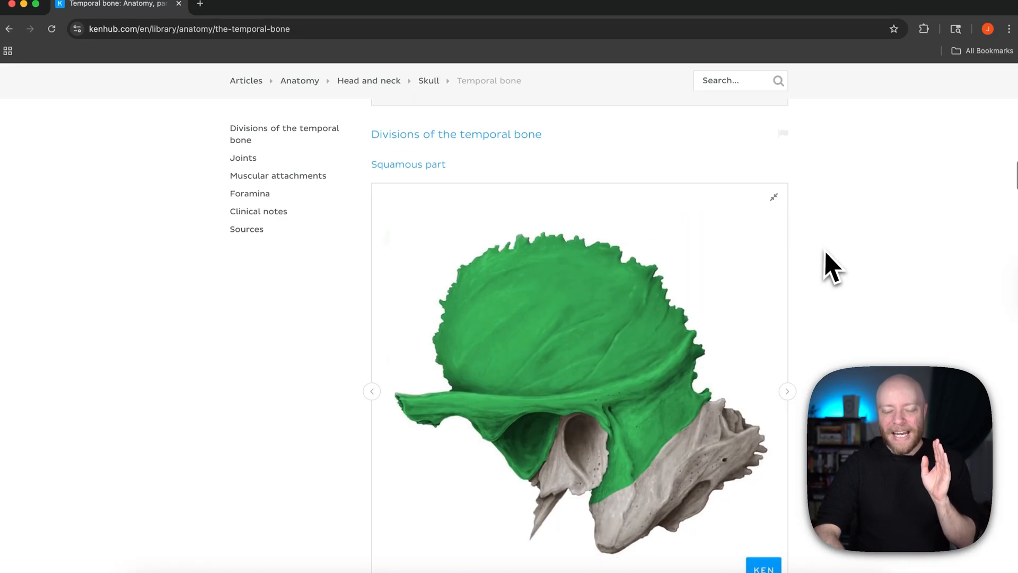
click(773, 197)
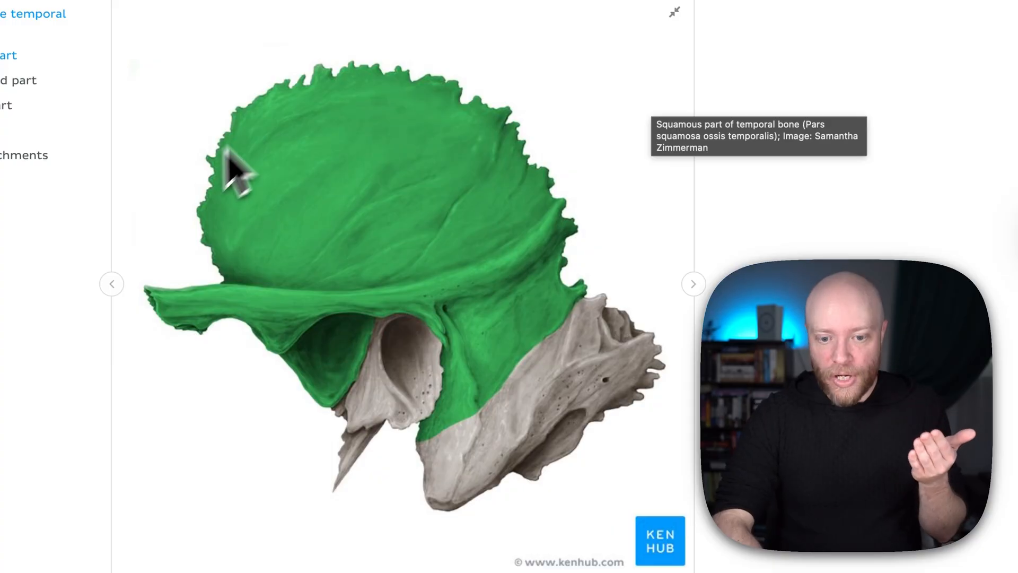
mouse_move(526, 175)
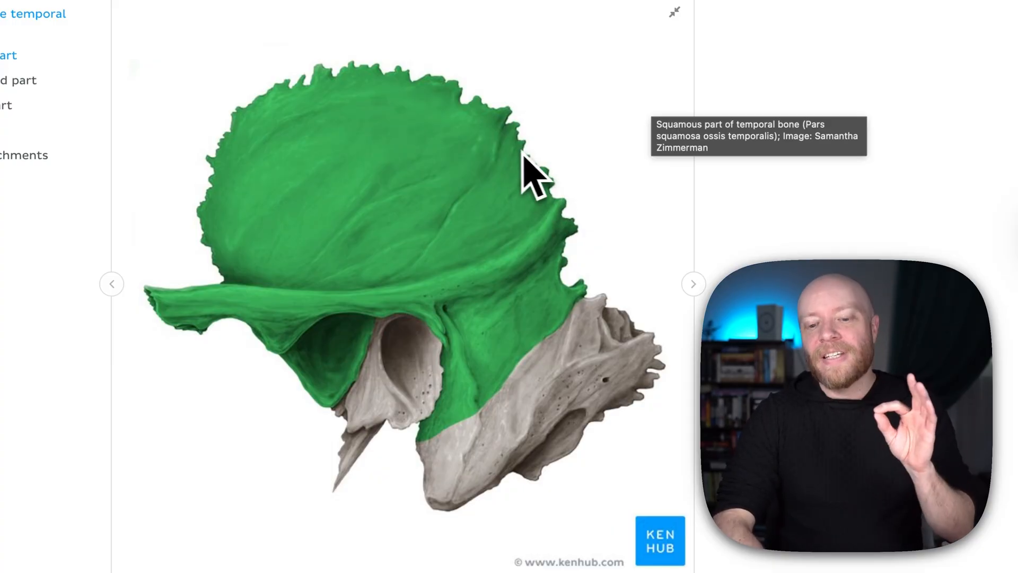
mouse_move(506, 130)
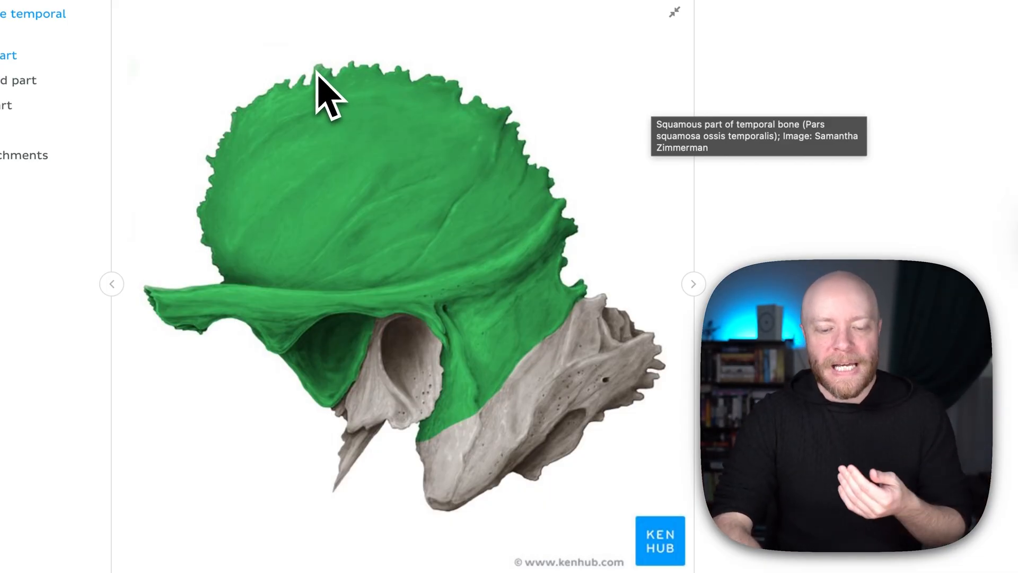
mouse_move(618, 237)
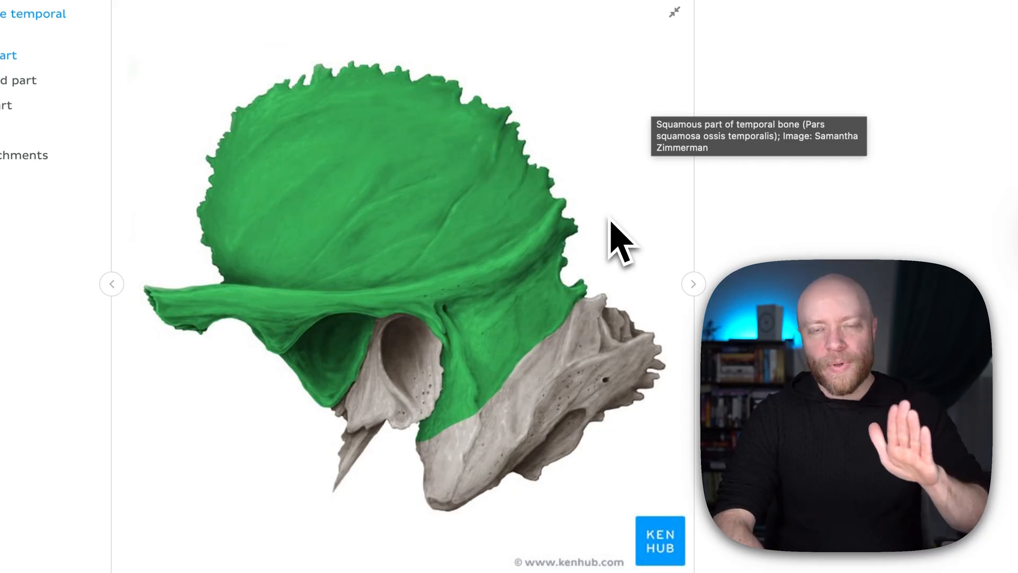
mouse_move(693, 283)
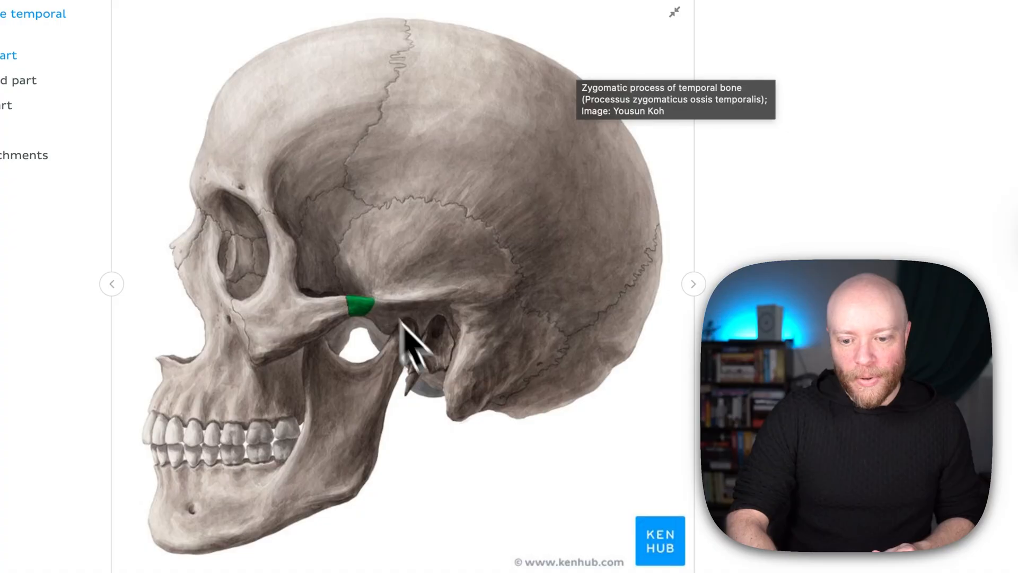
mouse_move(354, 318)
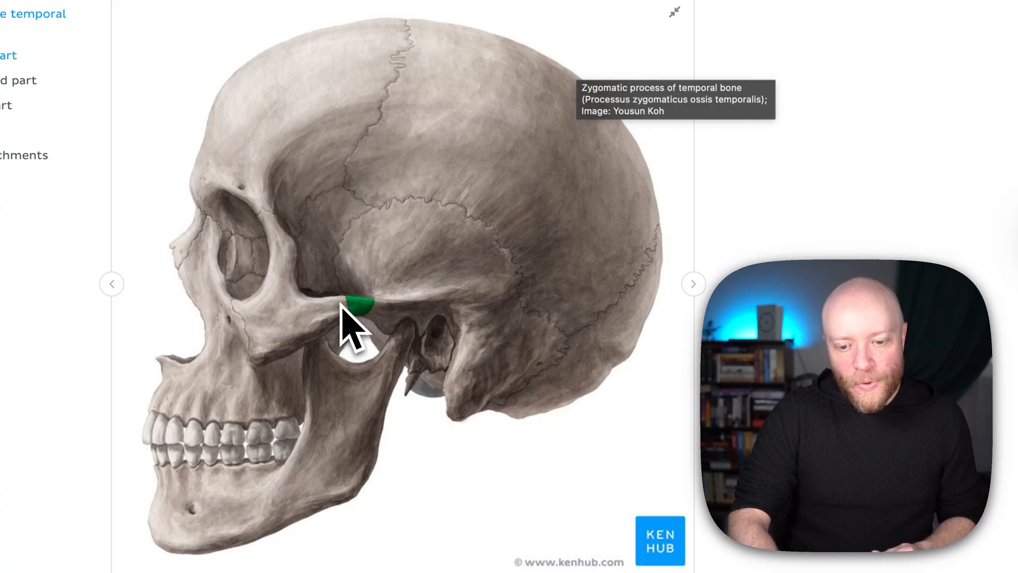
mouse_move(337, 337)
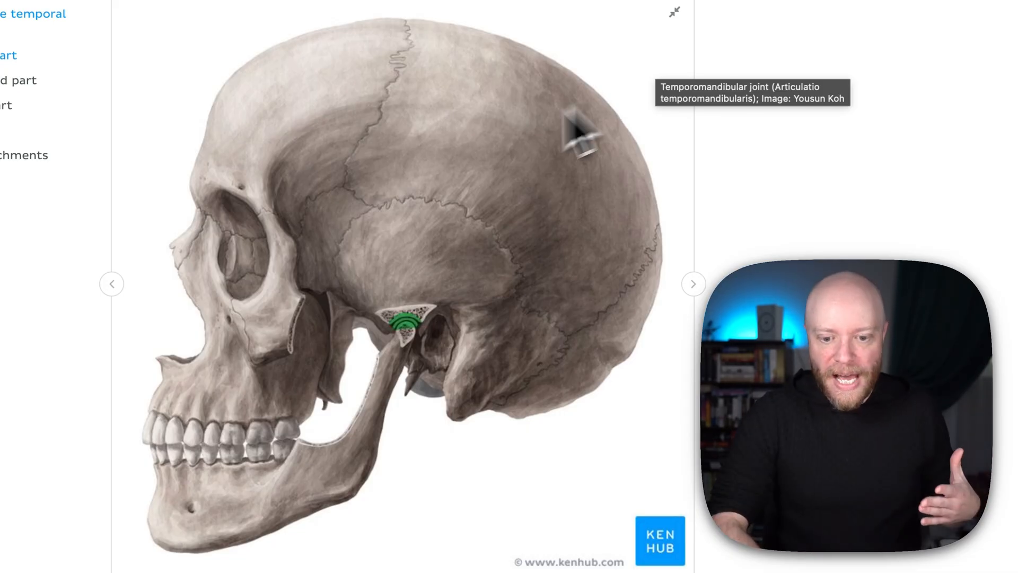
mouse_move(416, 364)
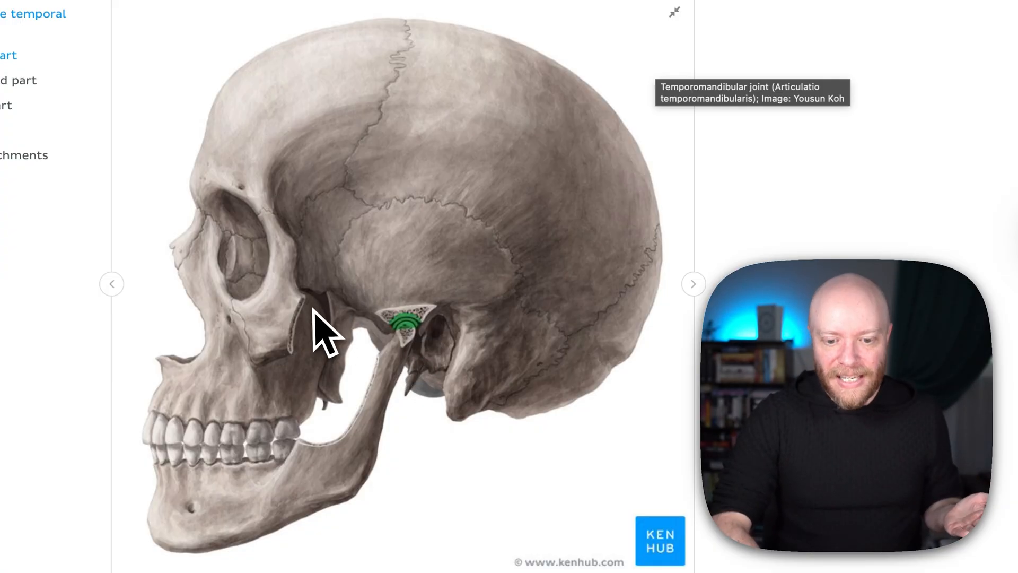
mouse_move(327, 454)
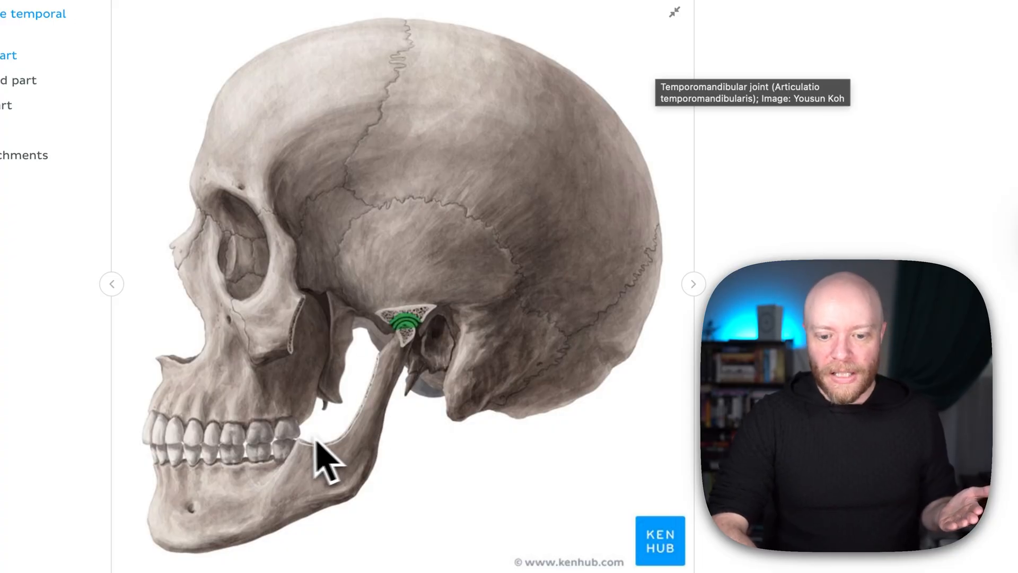
mouse_move(330, 444)
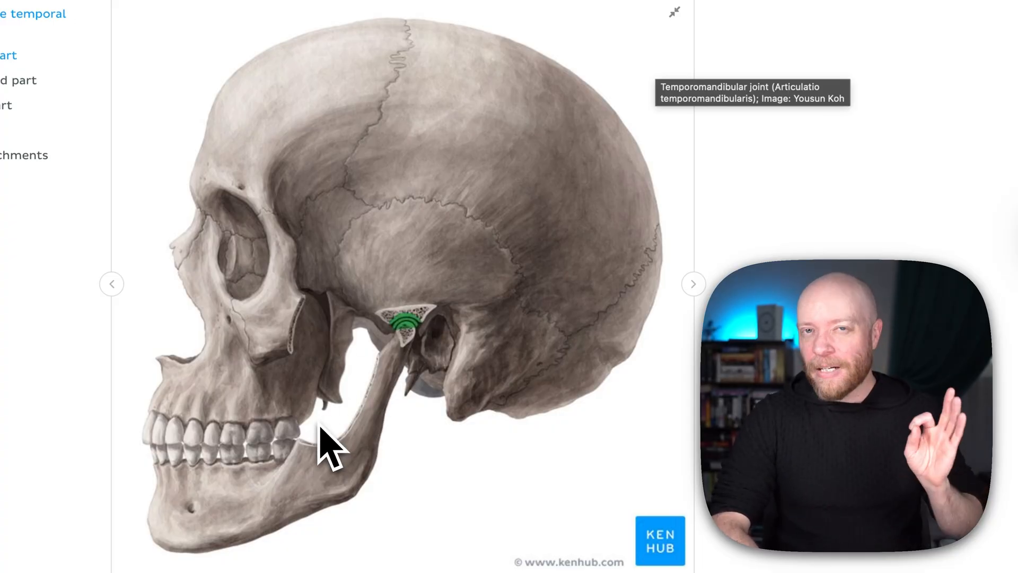
mouse_move(351, 468)
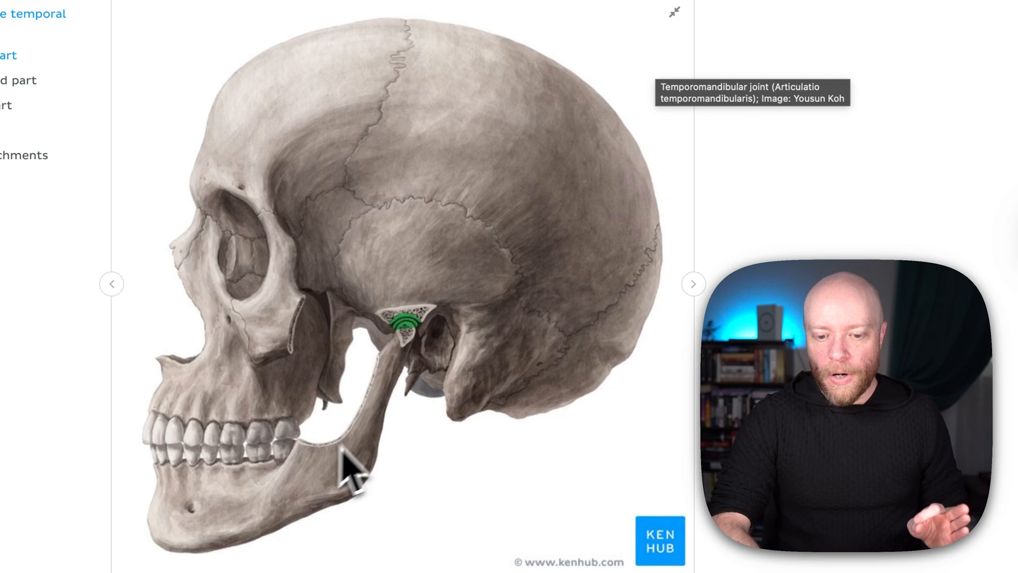
mouse_move(413, 351)
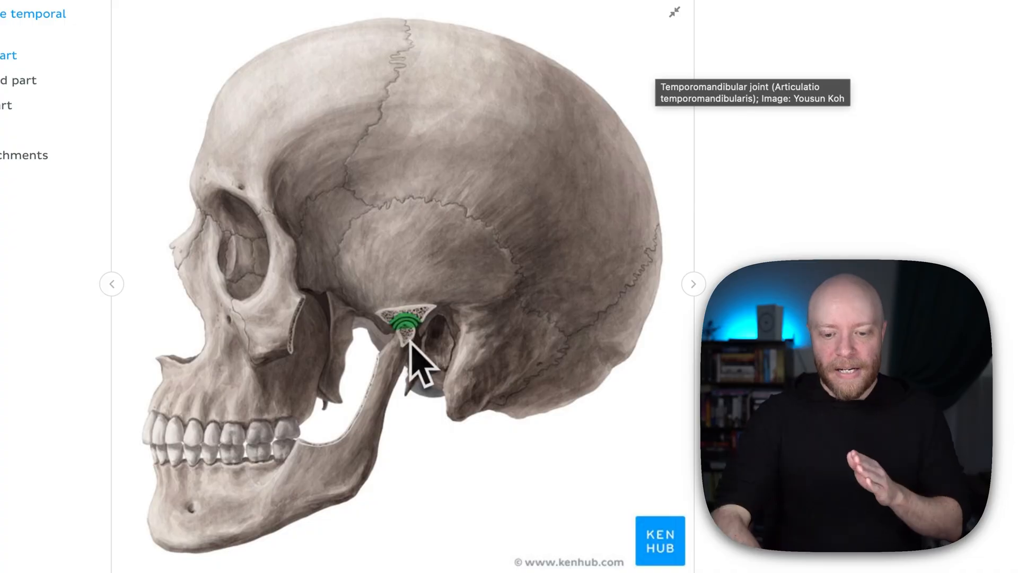
mouse_move(400, 406)
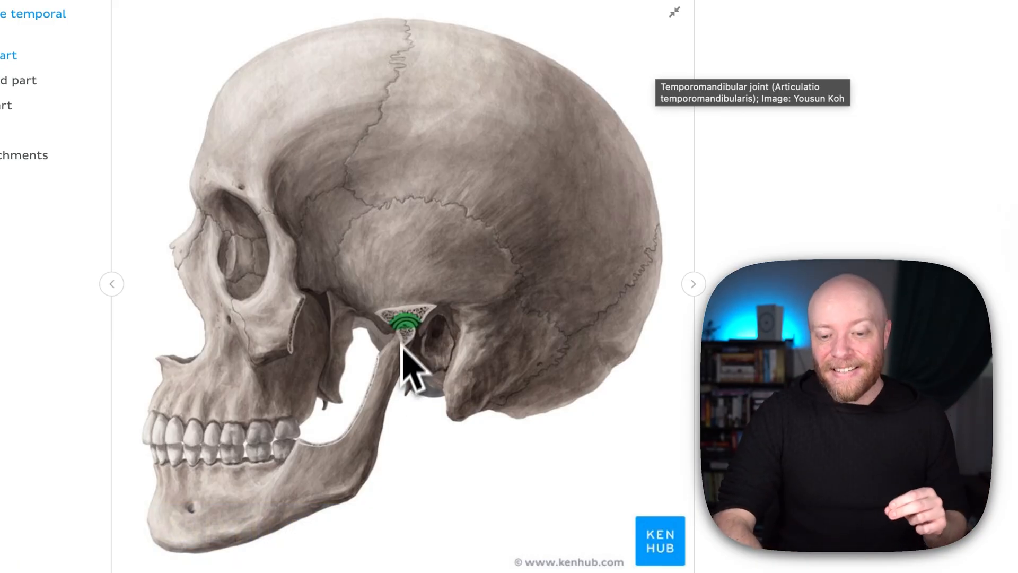
mouse_move(413, 351)
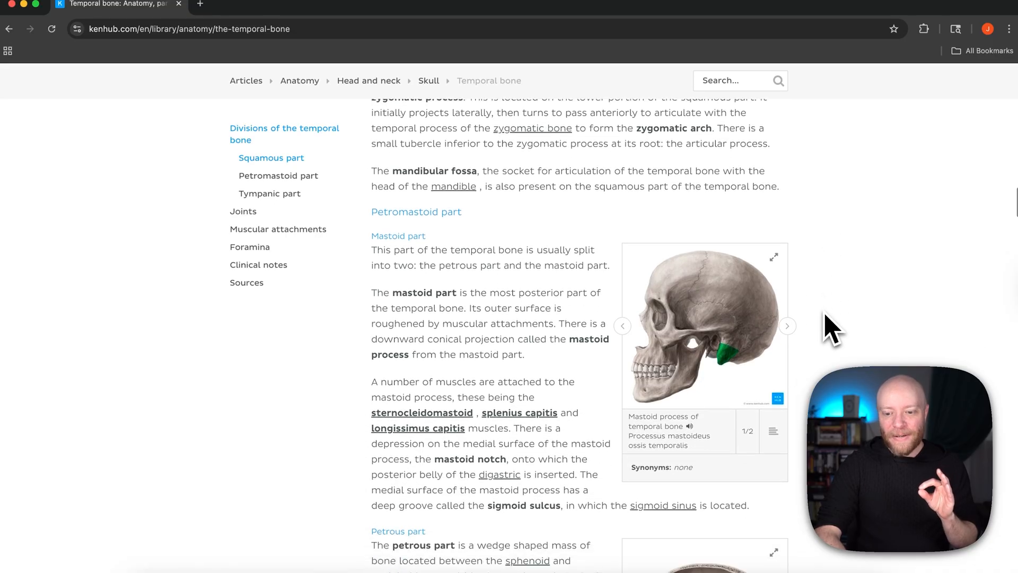
Enlarge the mastoid process image in the gallery viewer.
click(773, 257)
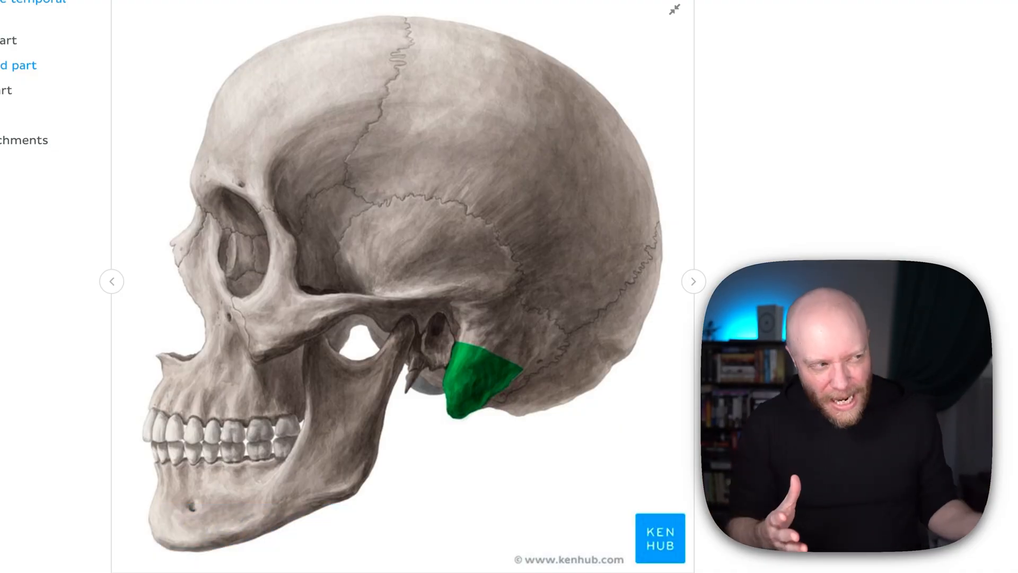
mouse_move(789, 214)
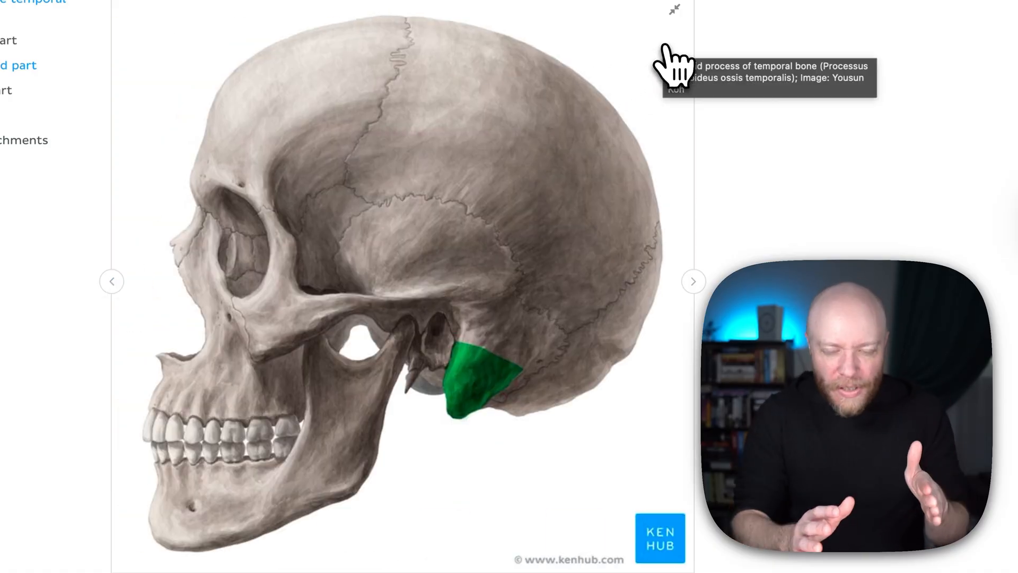
mouse_move(536, 338)
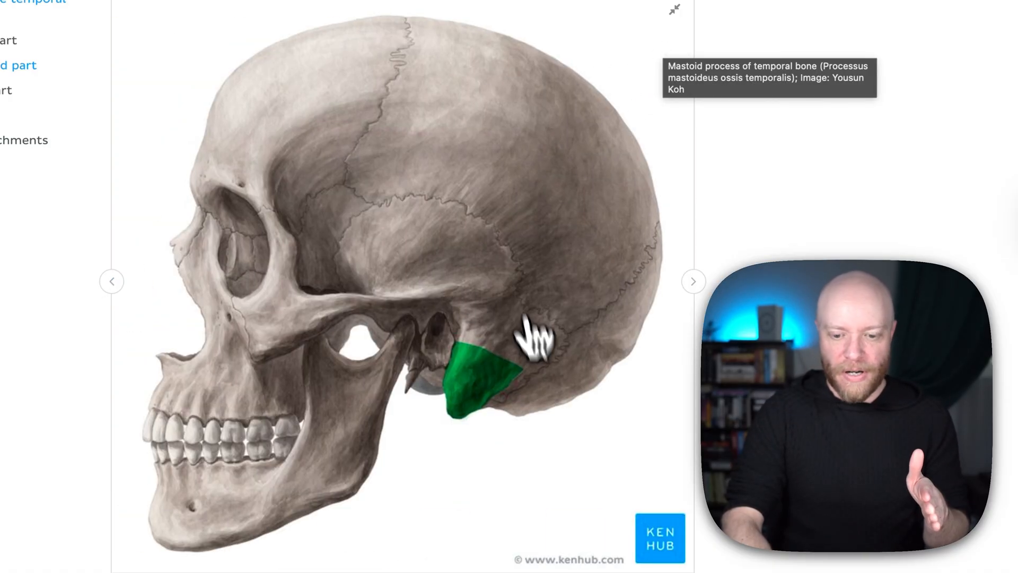
mouse_move(465, 432)
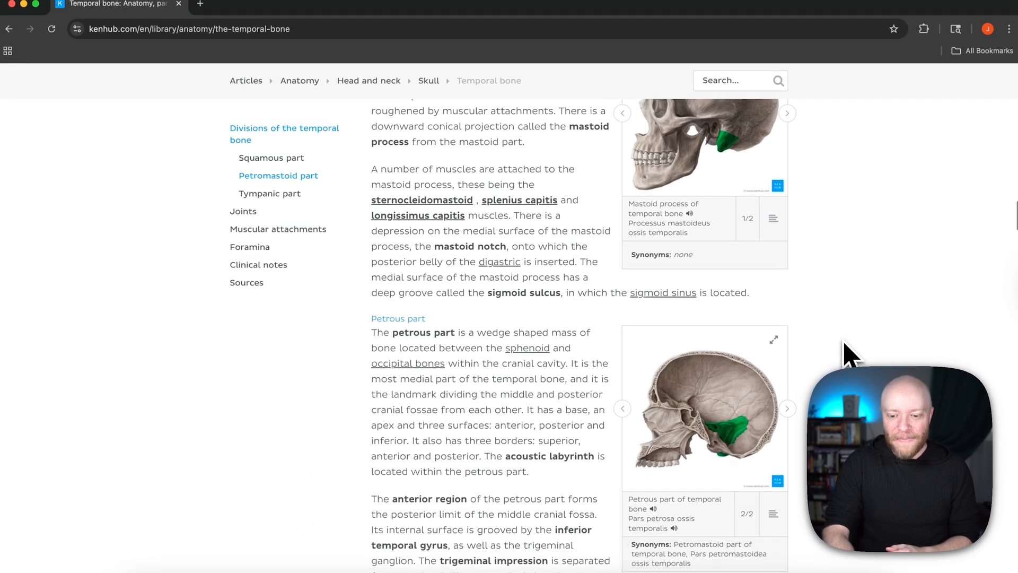
Scroll to the petrous part diagram and enlarge its sagittal skull view.
scroll(down, 3)
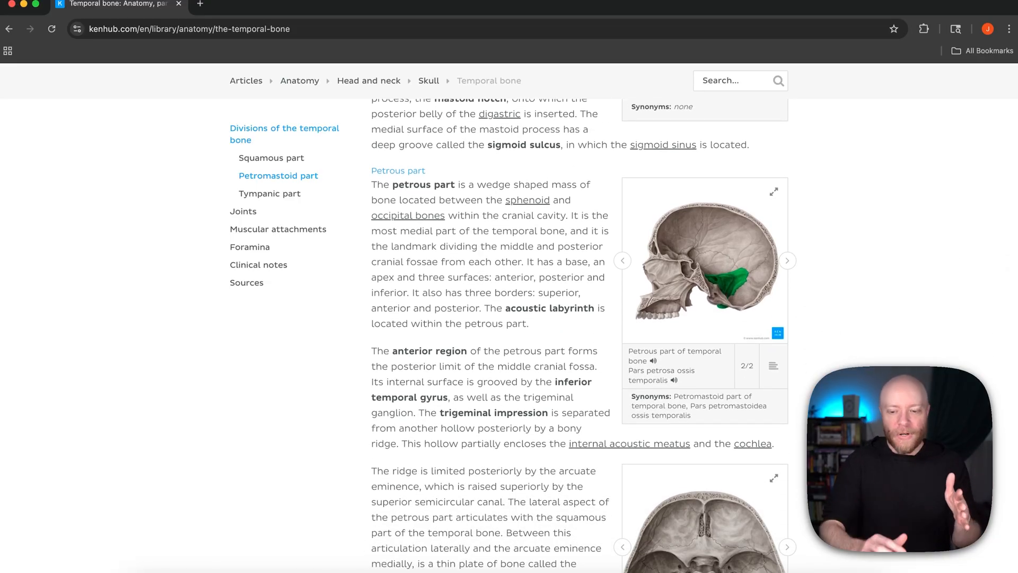
click(773, 192)
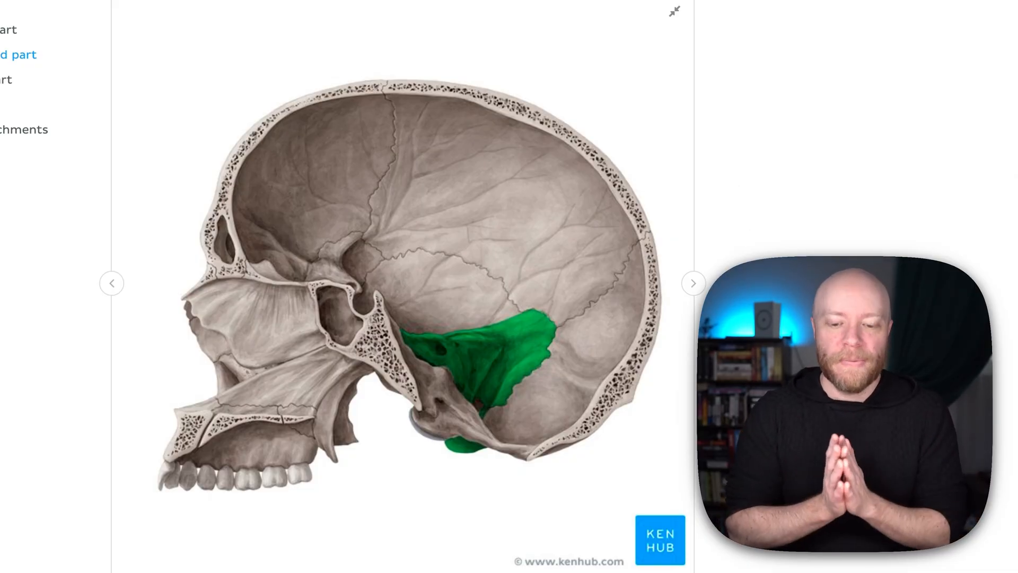
mouse_move(627, 62)
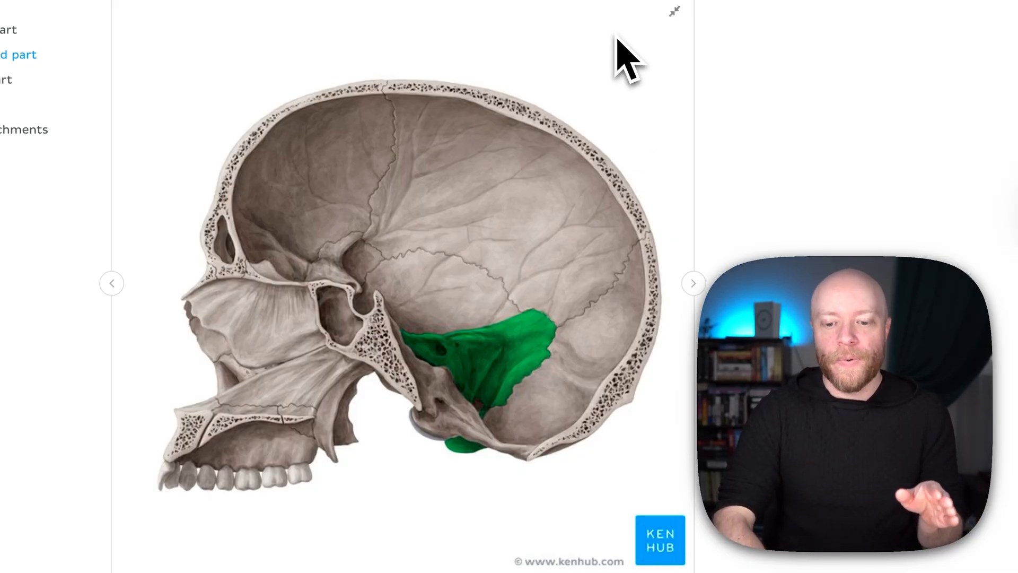
mouse_move(627, 62)
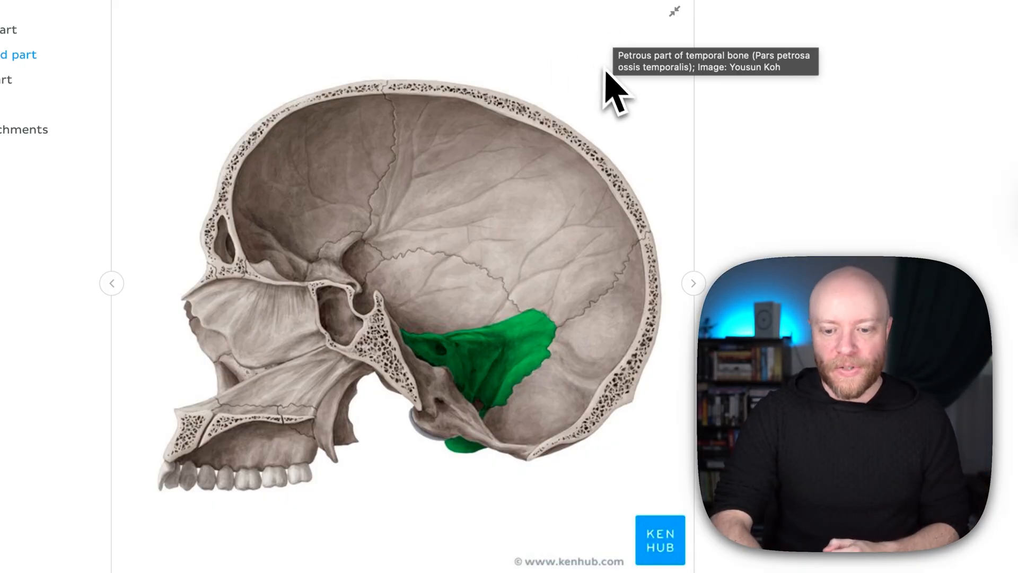
mouse_move(452, 367)
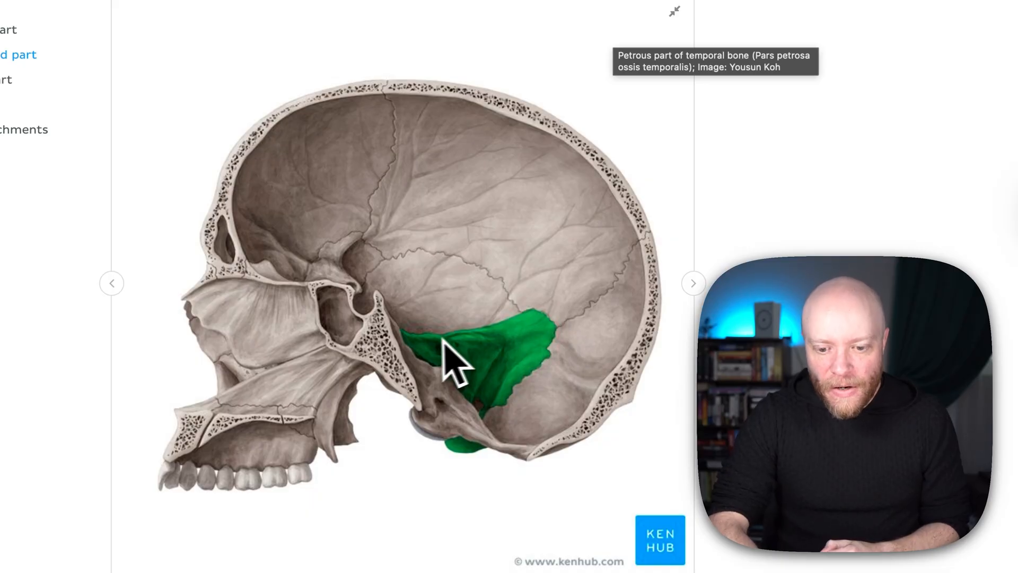
mouse_move(554, 337)
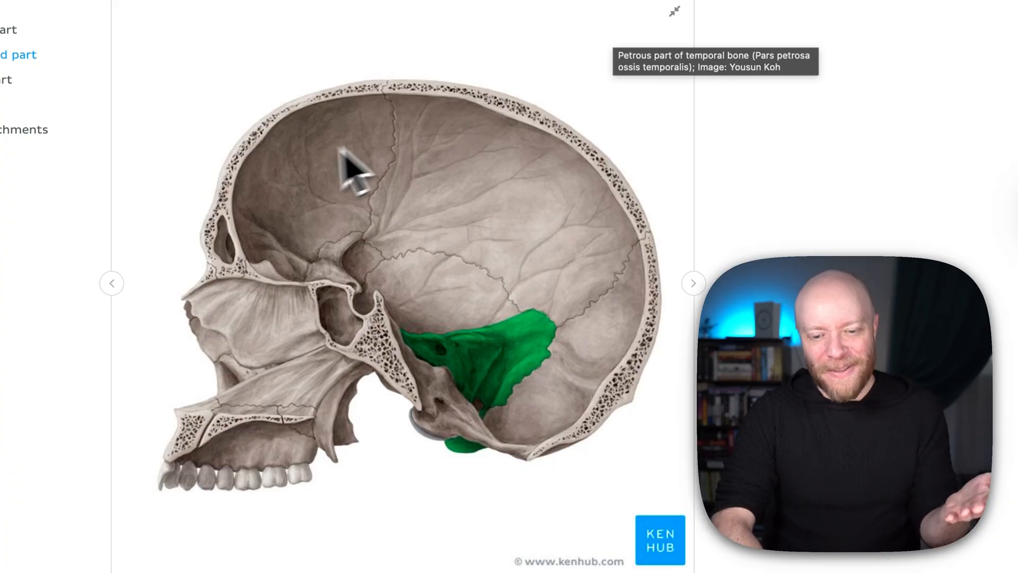
mouse_move(572, 354)
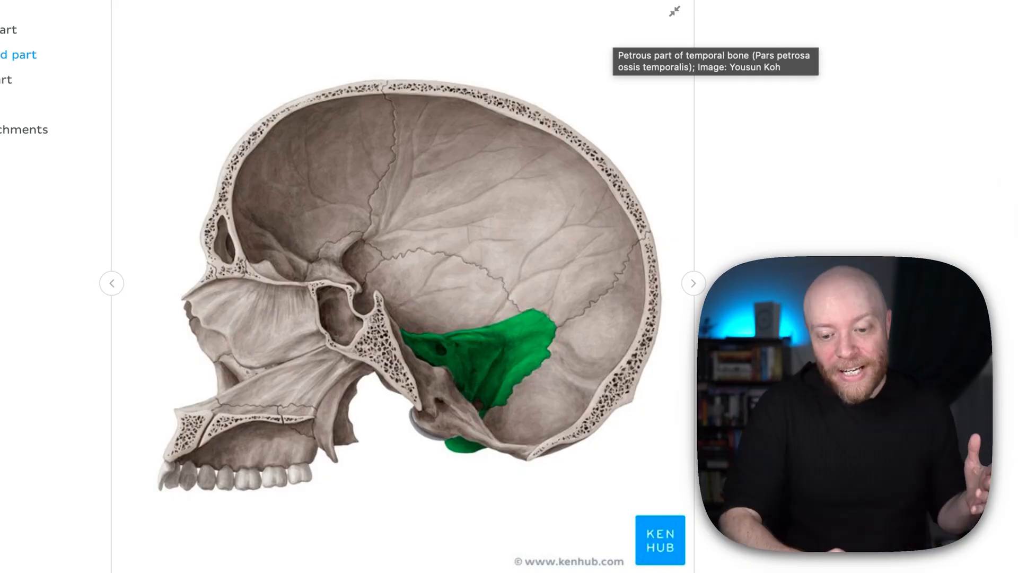
mouse_move(490, 386)
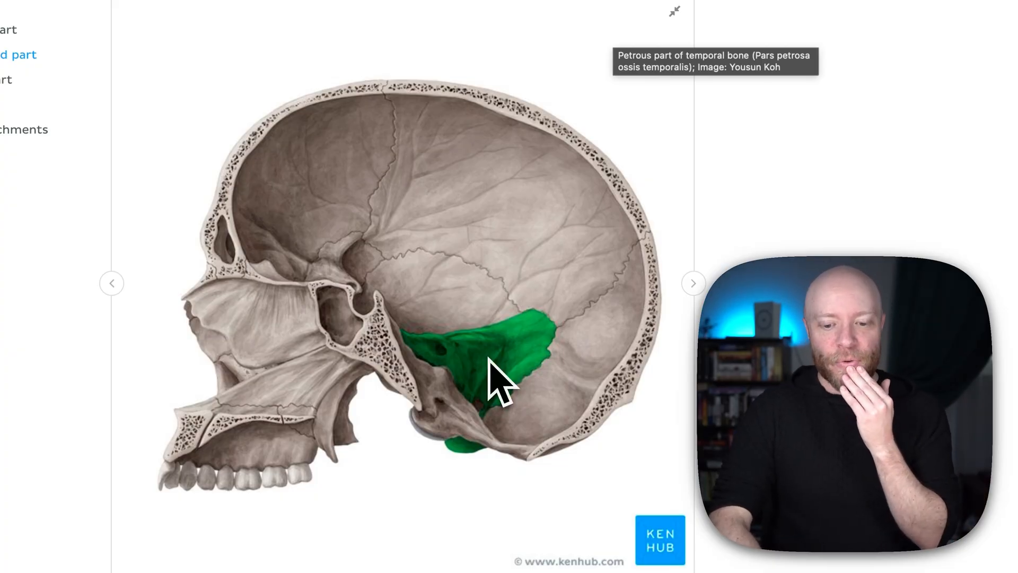
mouse_move(495, 455)
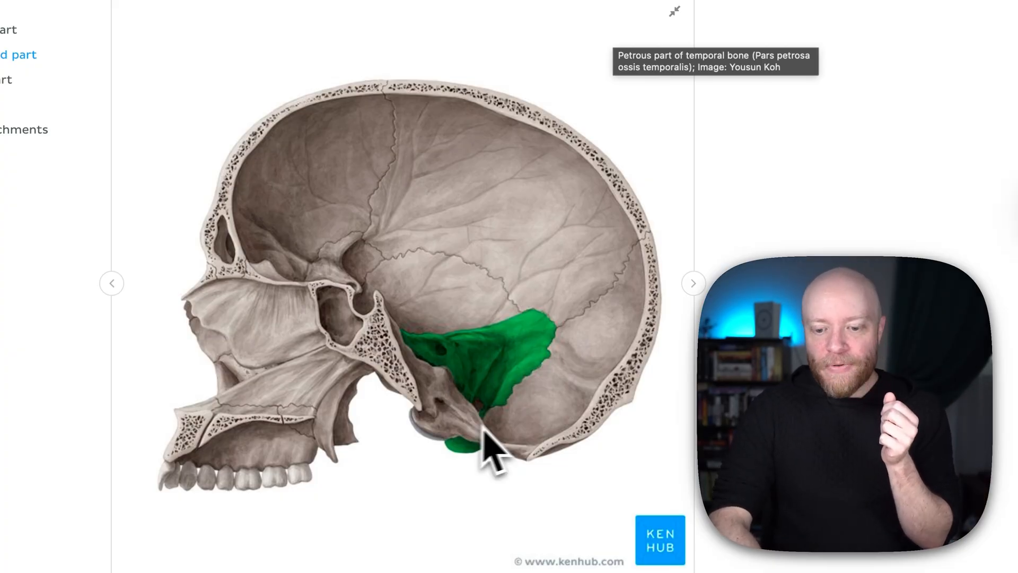
mouse_move(568, 364)
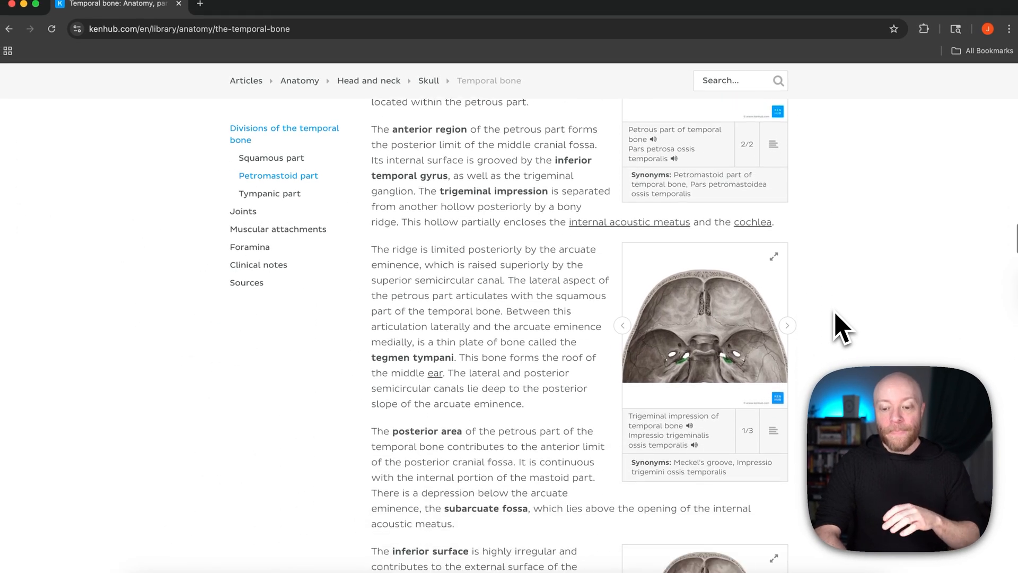
Scroll through the Tympanic part section and its diagrams down to the Joints section.
scroll(down, 3)
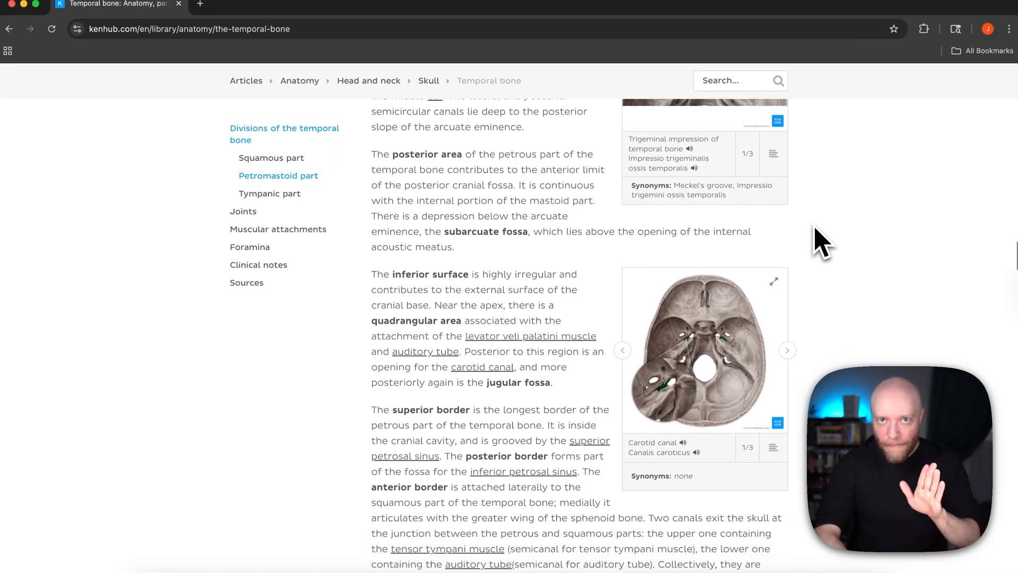
scroll(down, 3)
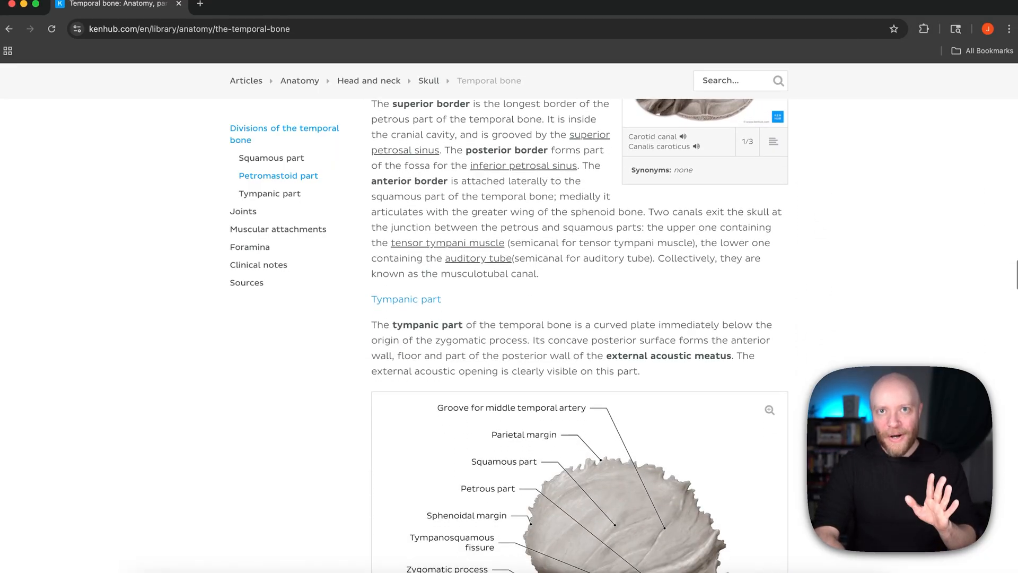
scroll(down, 3)
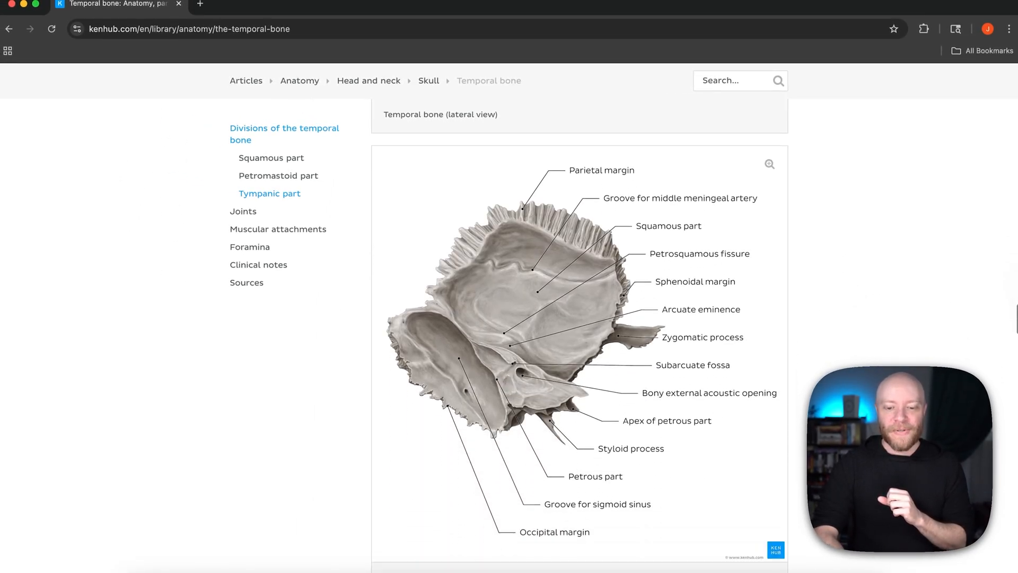
scroll(down, 3)
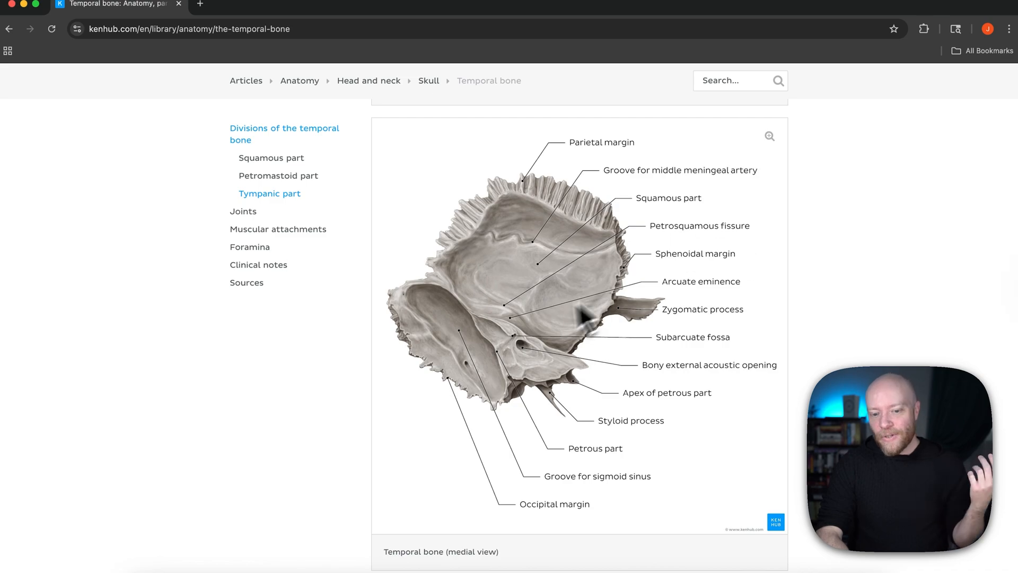
mouse_move(825, 269)
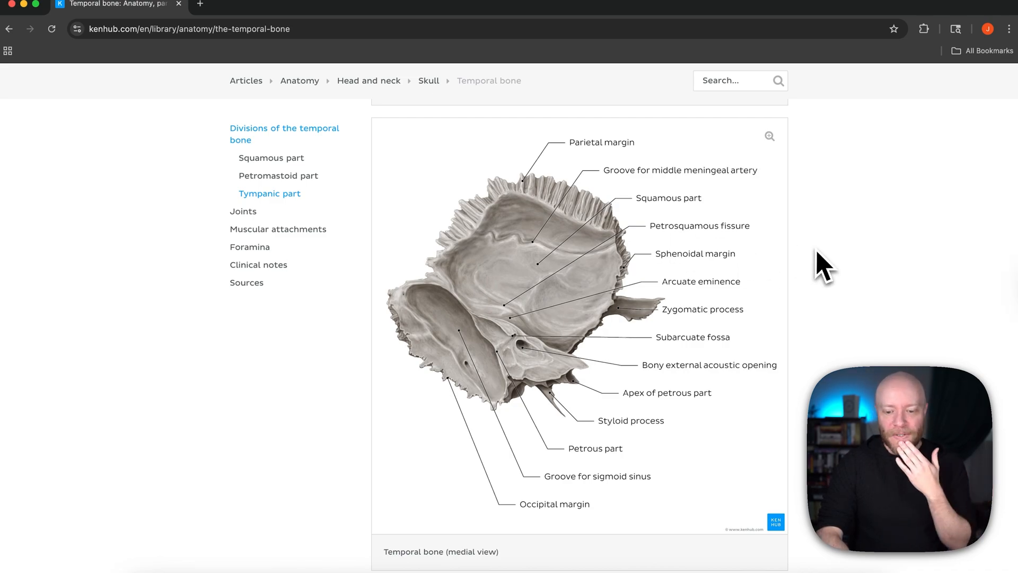
scroll(down, 3)
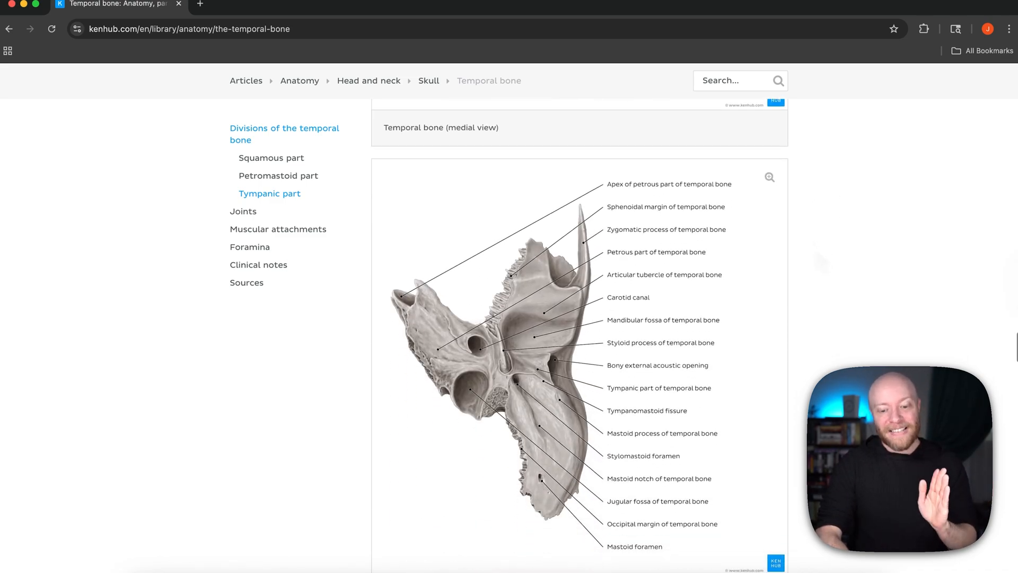
scroll(down, 3)
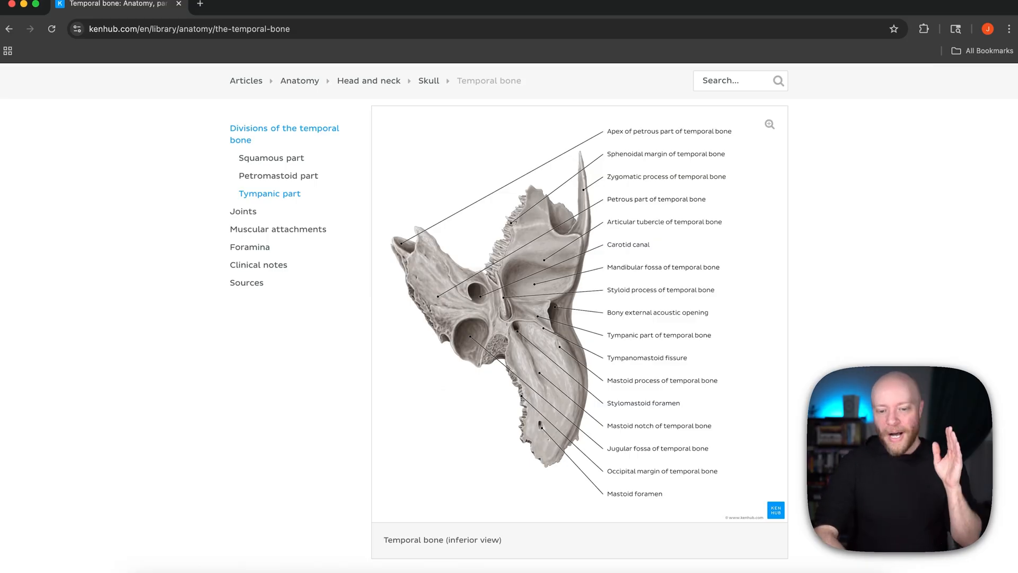
scroll(down, 3)
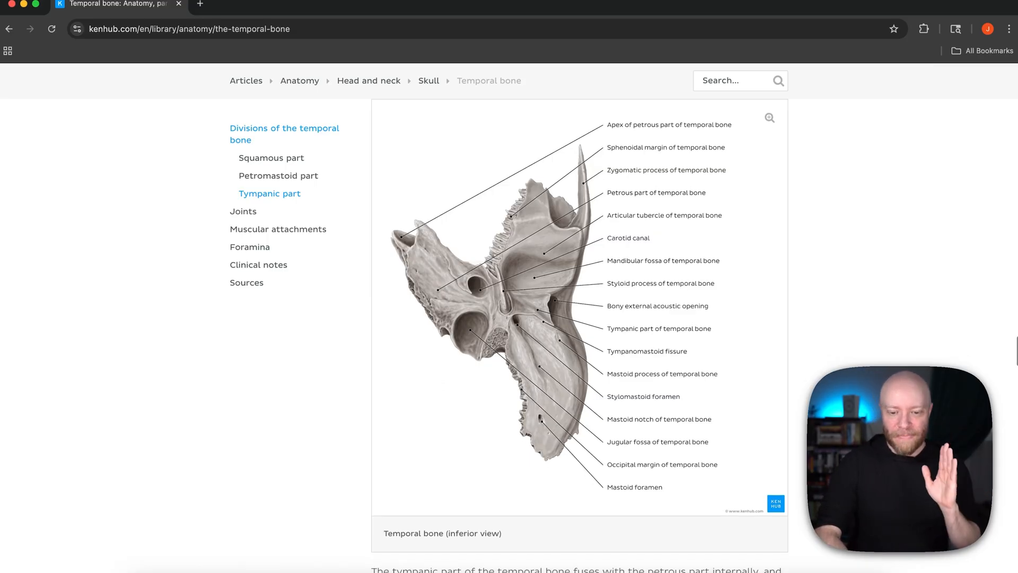
scroll(down, 3)
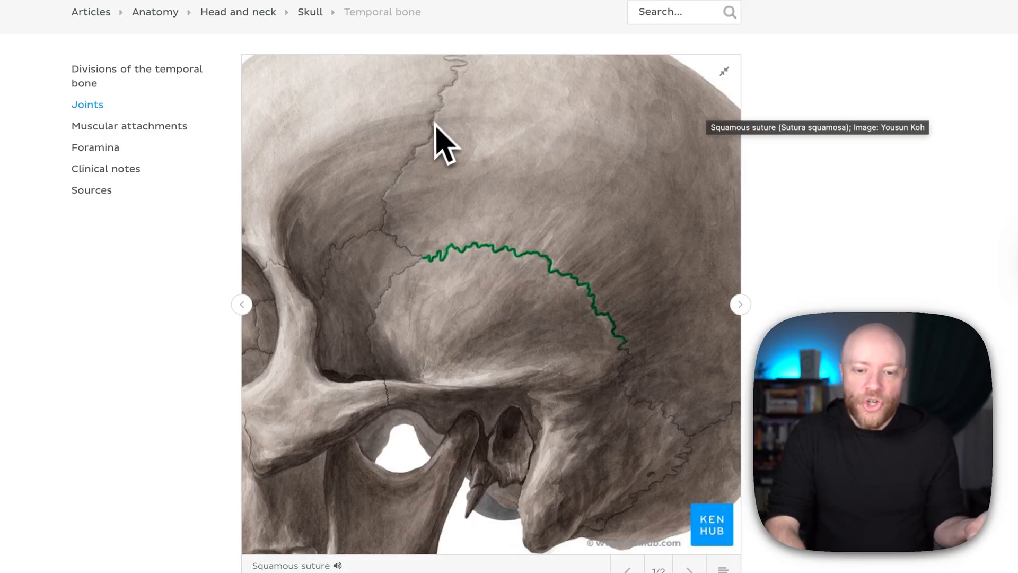
mouse_move(421, 156)
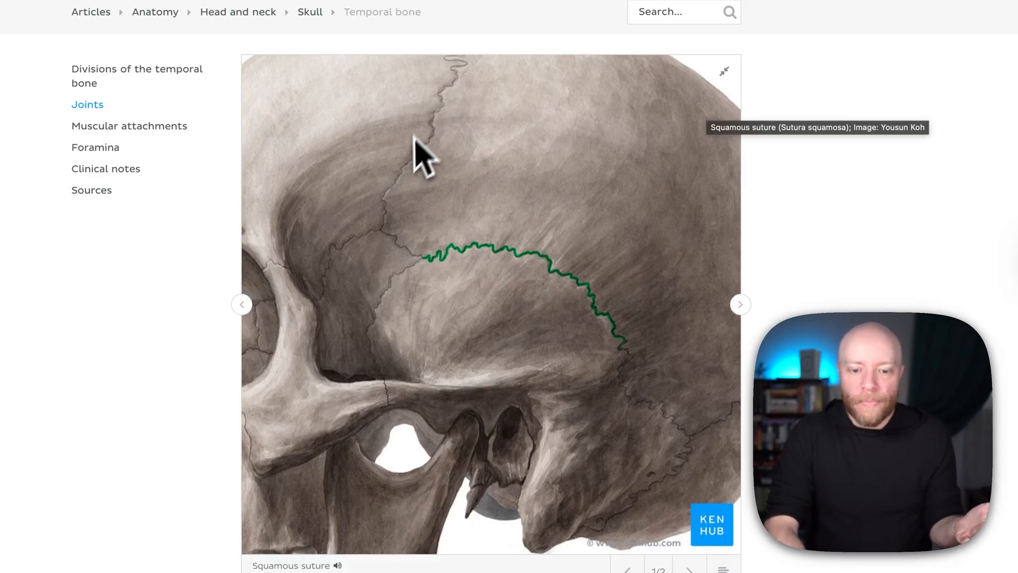
mouse_move(327, 175)
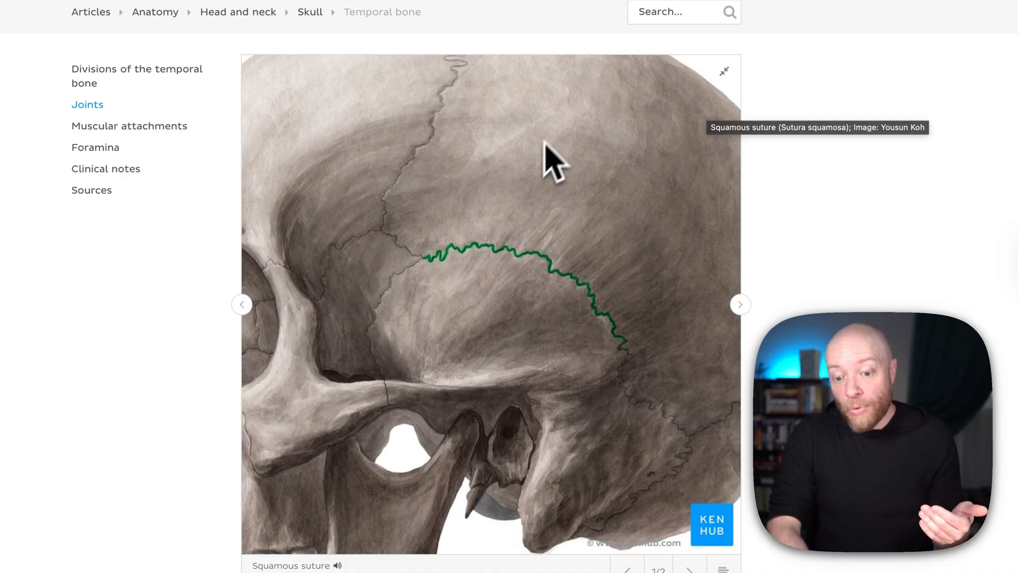
mouse_move(340, 309)
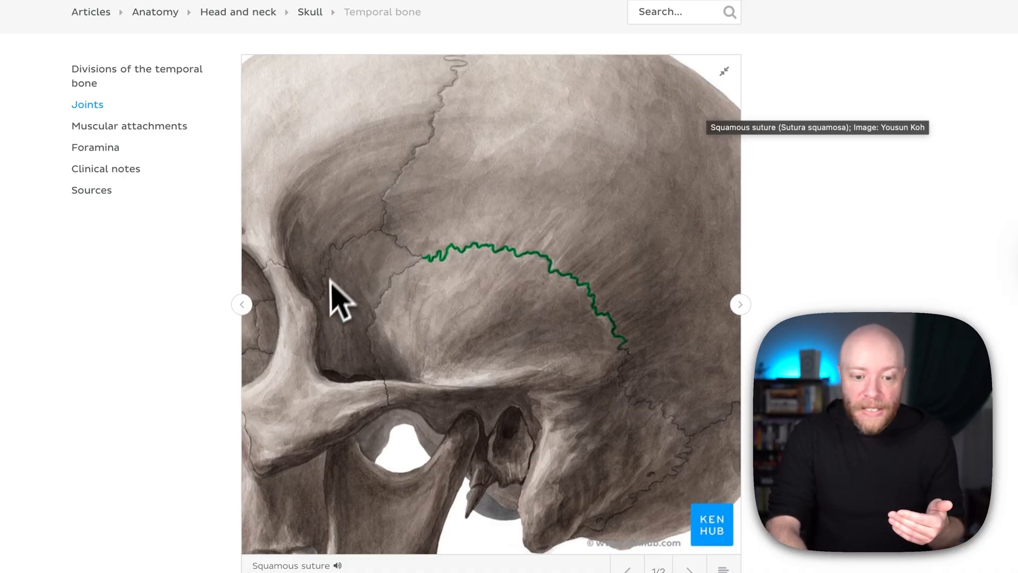
mouse_move(461, 292)
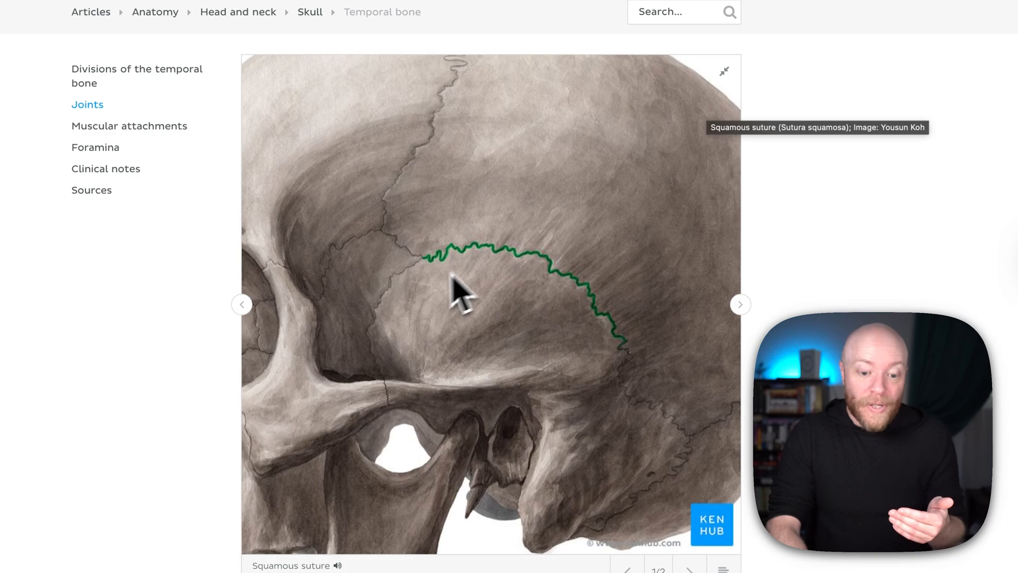
mouse_move(309, 419)
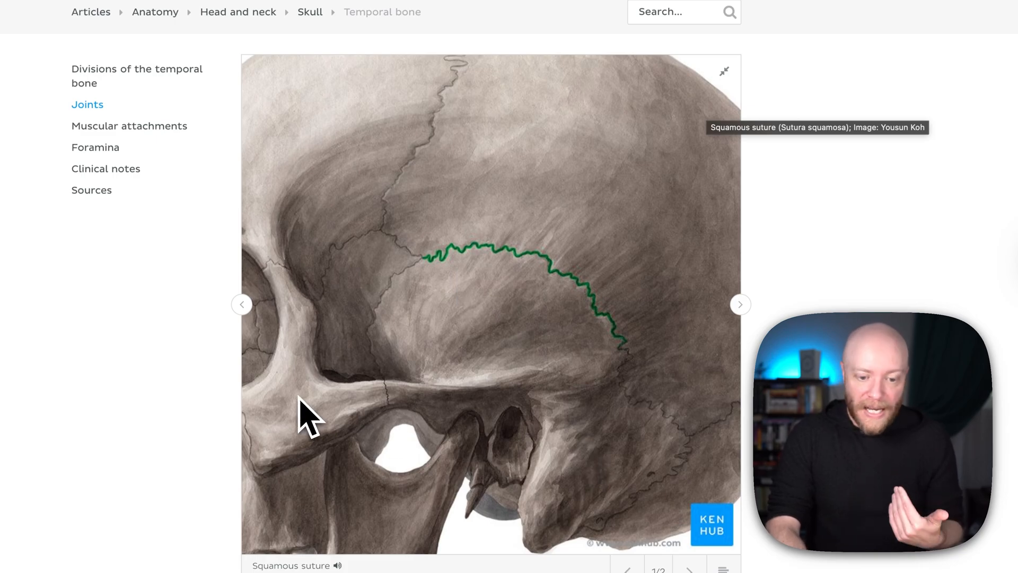
mouse_move(422, 285)
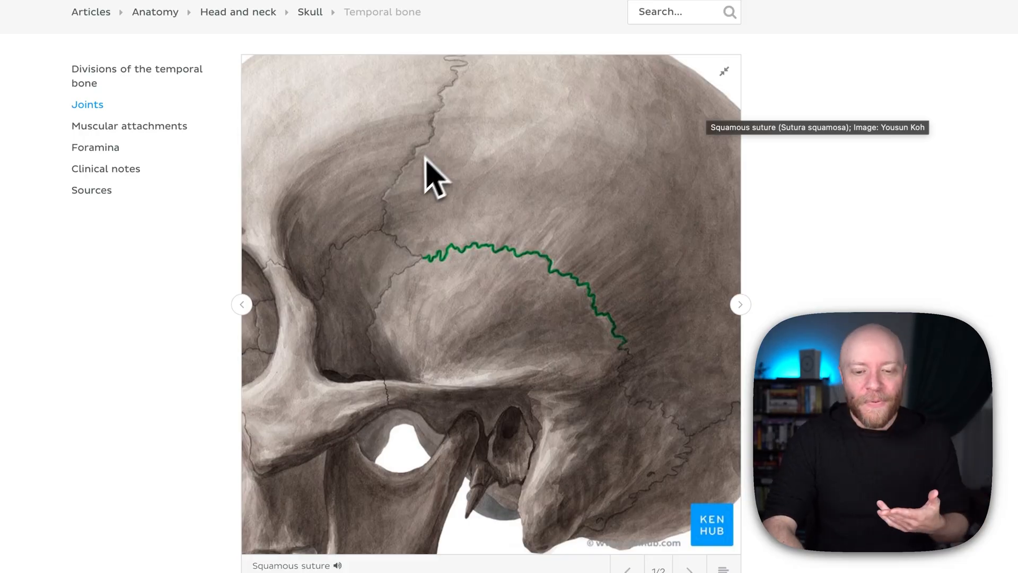
mouse_move(465, 94)
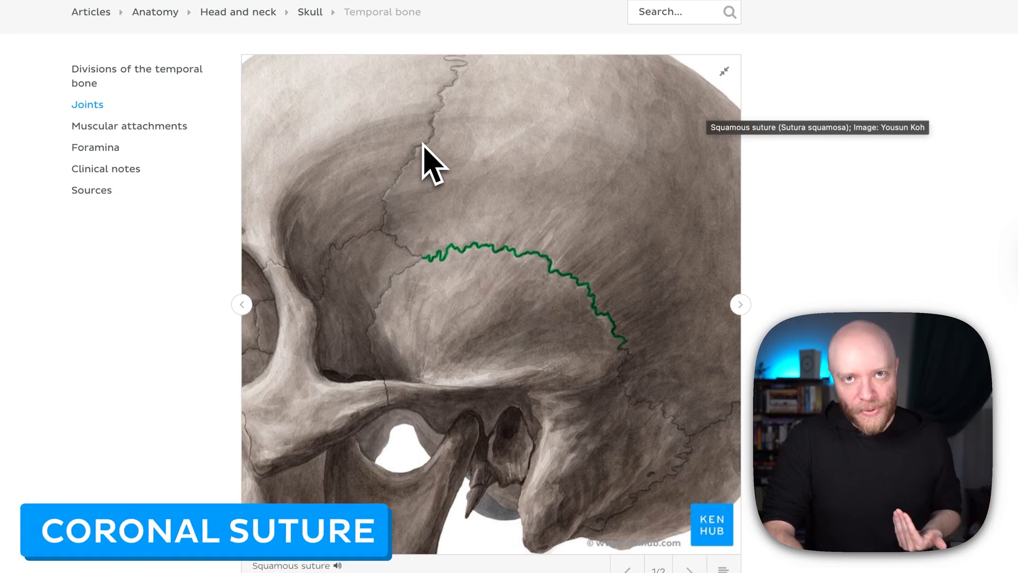
mouse_move(431, 285)
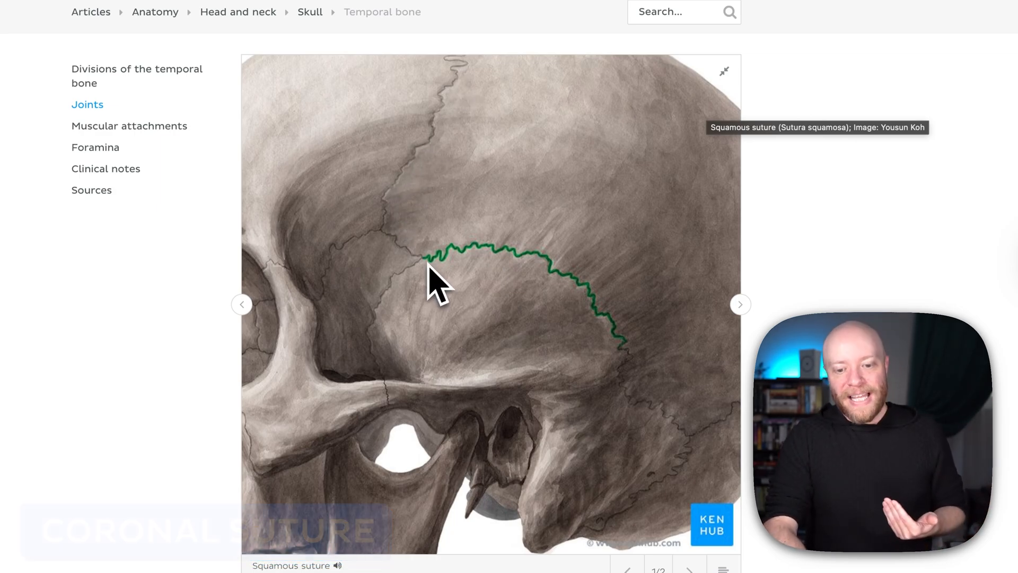
mouse_move(581, 312)
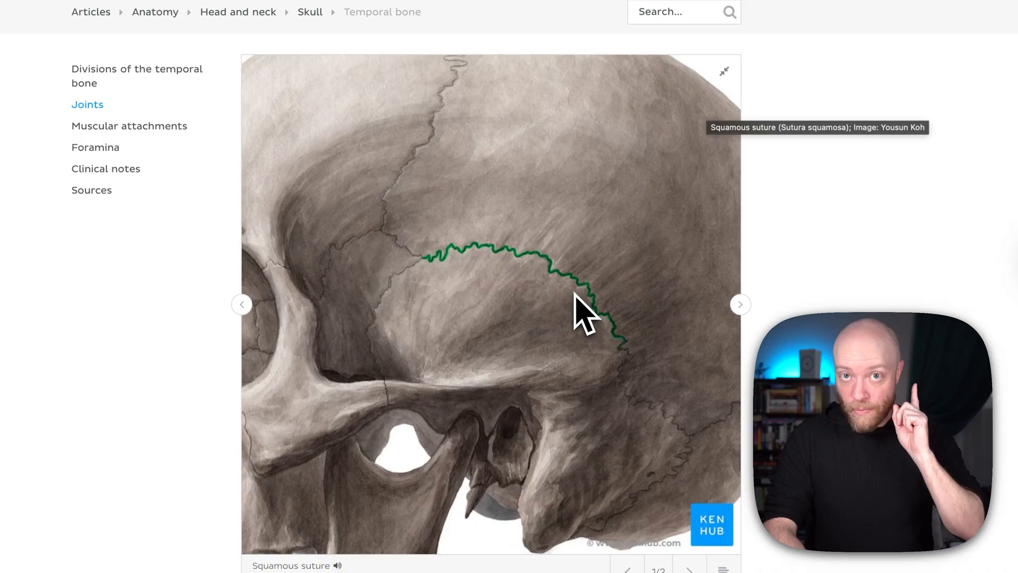
mouse_move(510, 276)
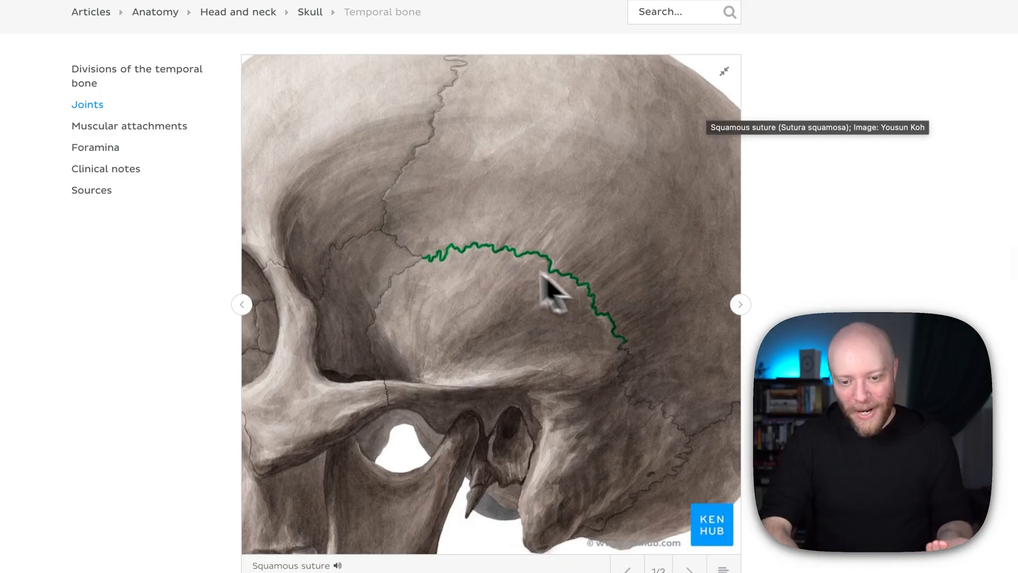
mouse_move(603, 358)
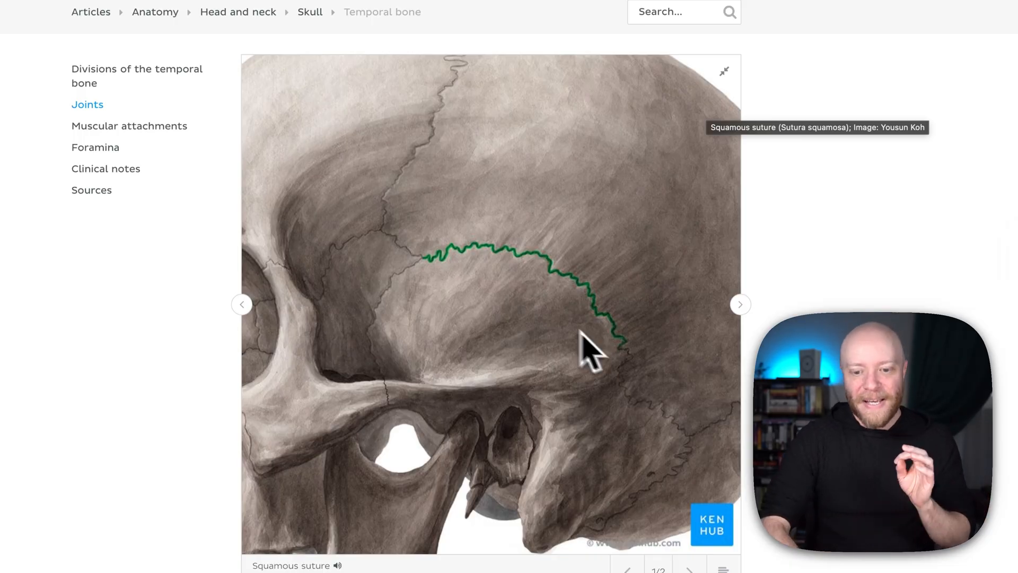
mouse_move(523, 279)
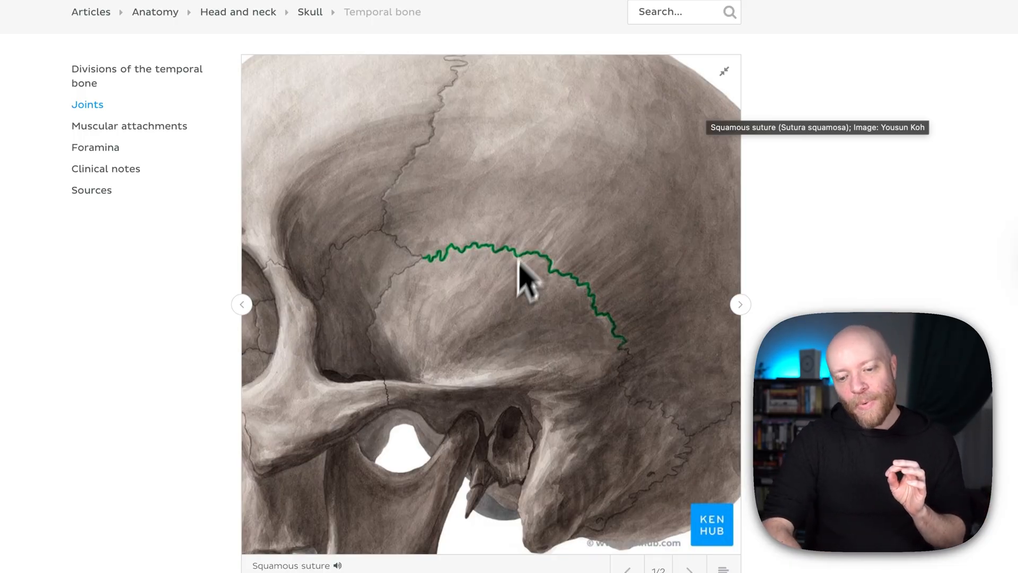
mouse_move(539, 244)
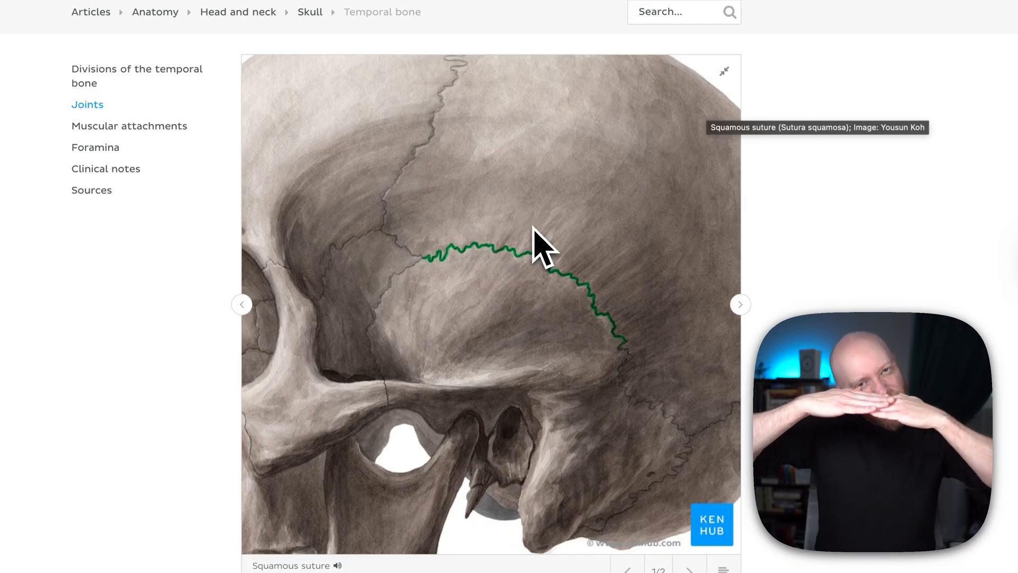
mouse_move(650, 278)
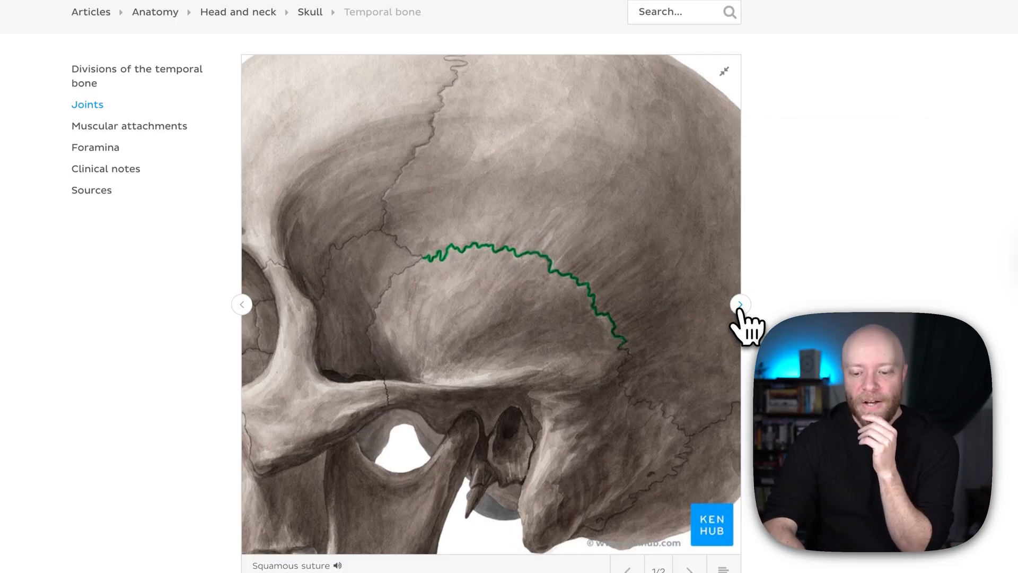
Advance the Joints gallery to the temporomandibular joint image.
click(740, 304)
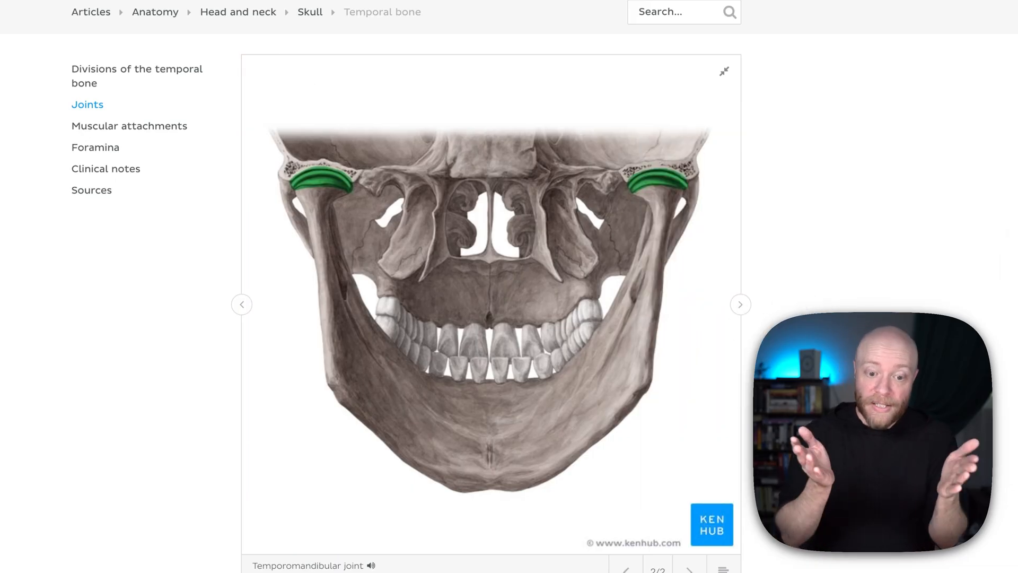
mouse_move(814, 305)
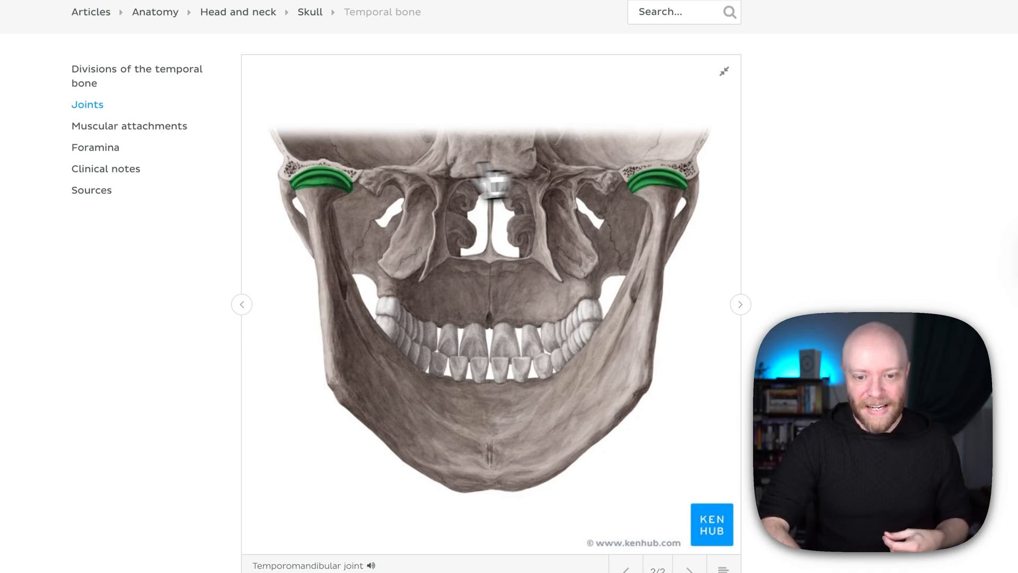
mouse_move(507, 244)
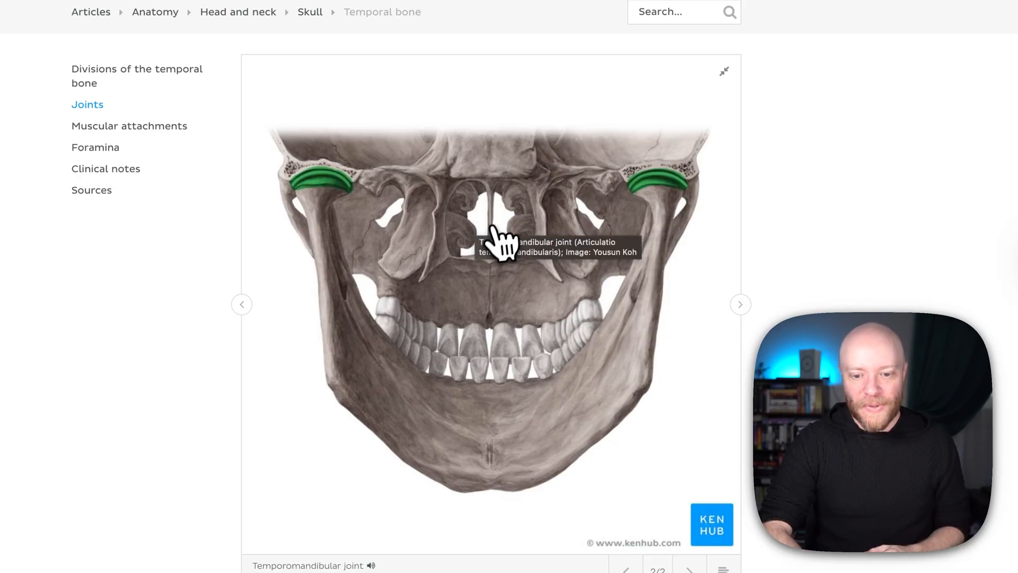
mouse_move(740, 251)
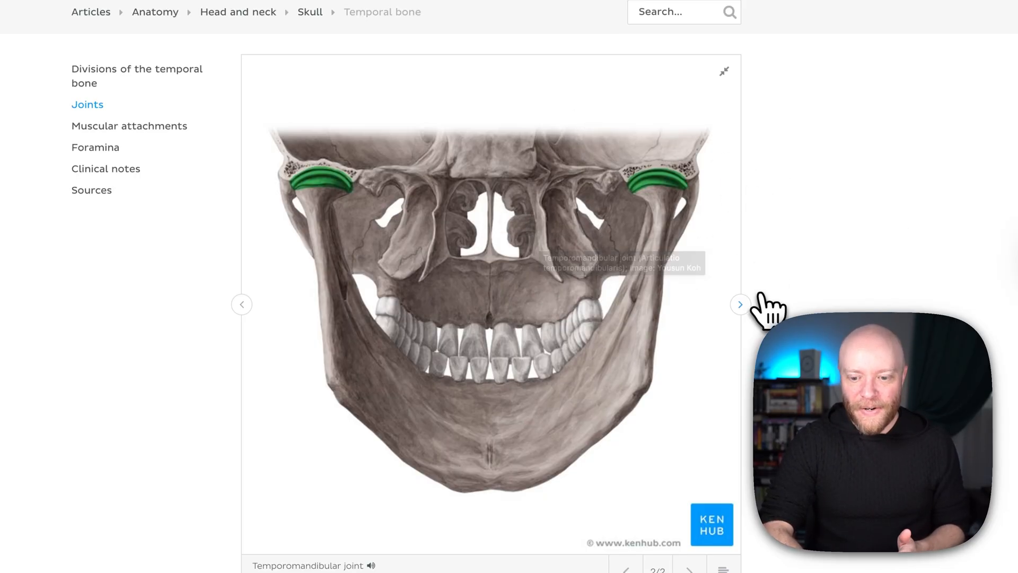
Cycle the Joints gallery past its last image back to the inline article view.
click(242, 305)
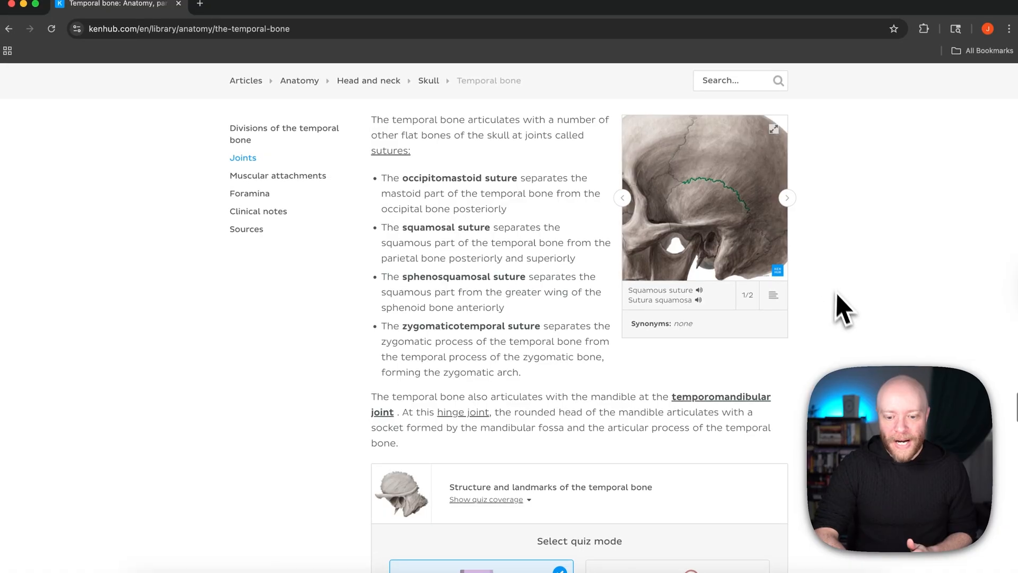
Scroll past the quiz mode selector and Muscular attachments to the Foramina section.
scroll(down, 3)
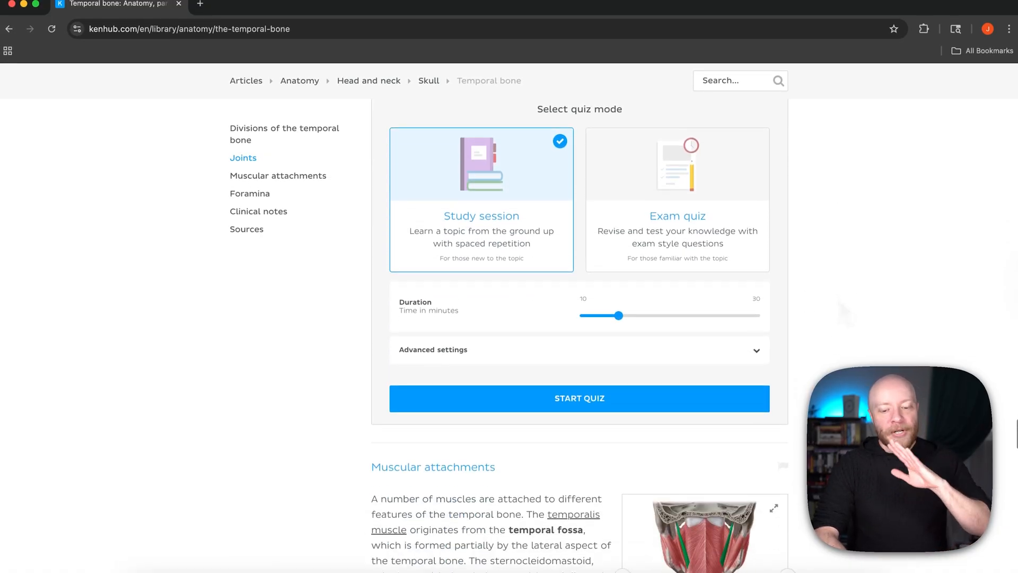
scroll(down, 3)
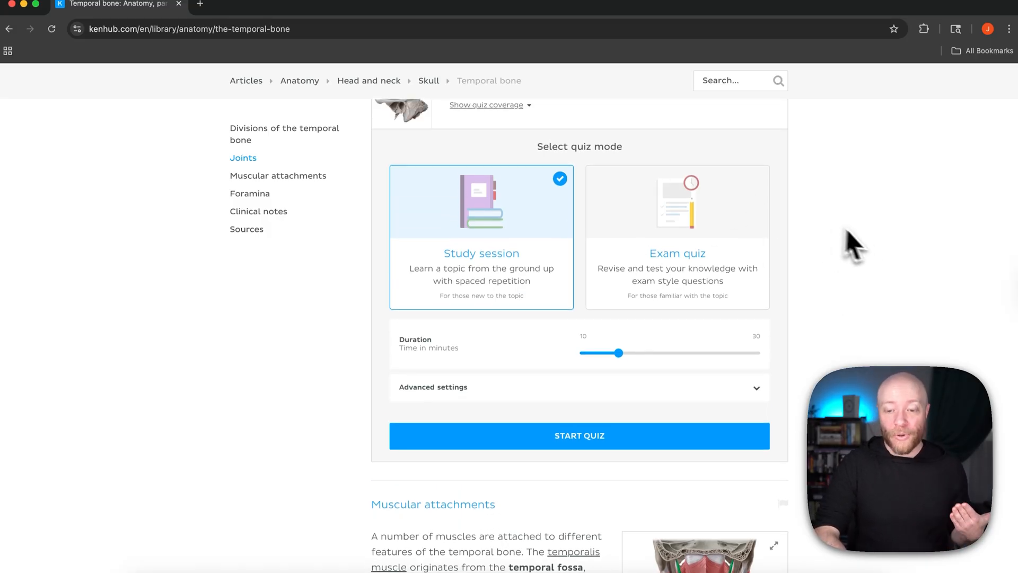
scroll(down, 3)
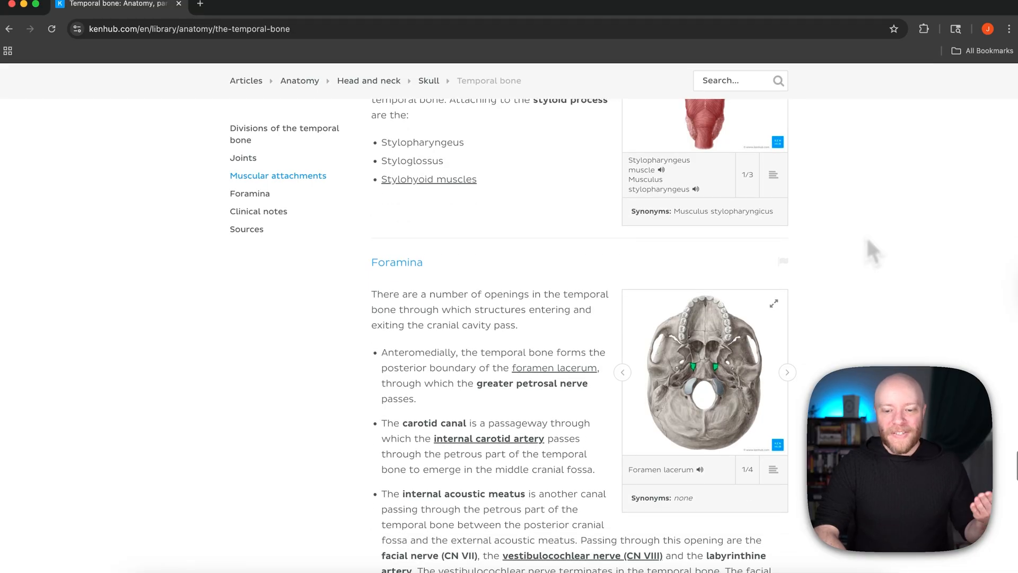
scroll(down, 3)
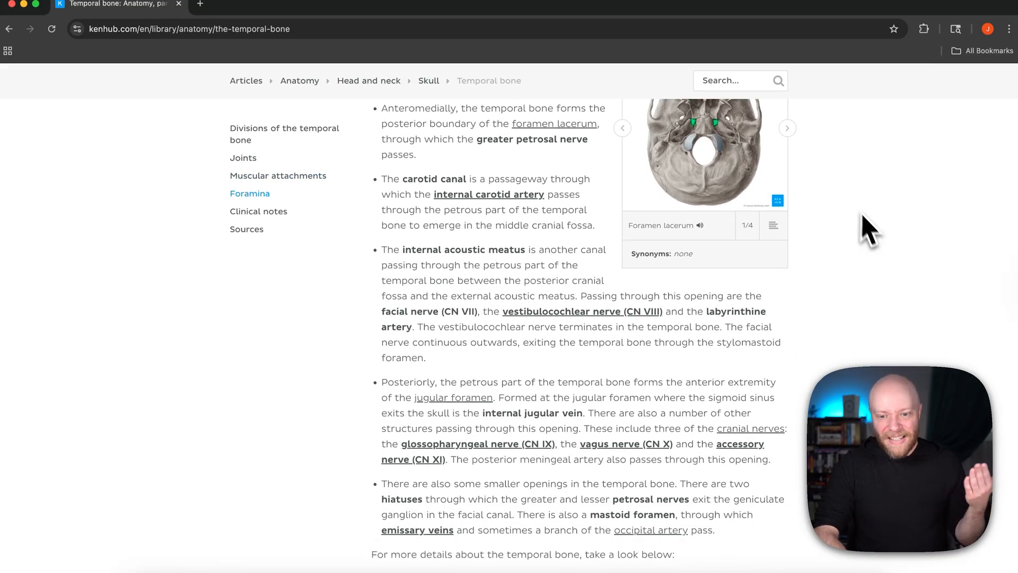
scroll(down, 3)
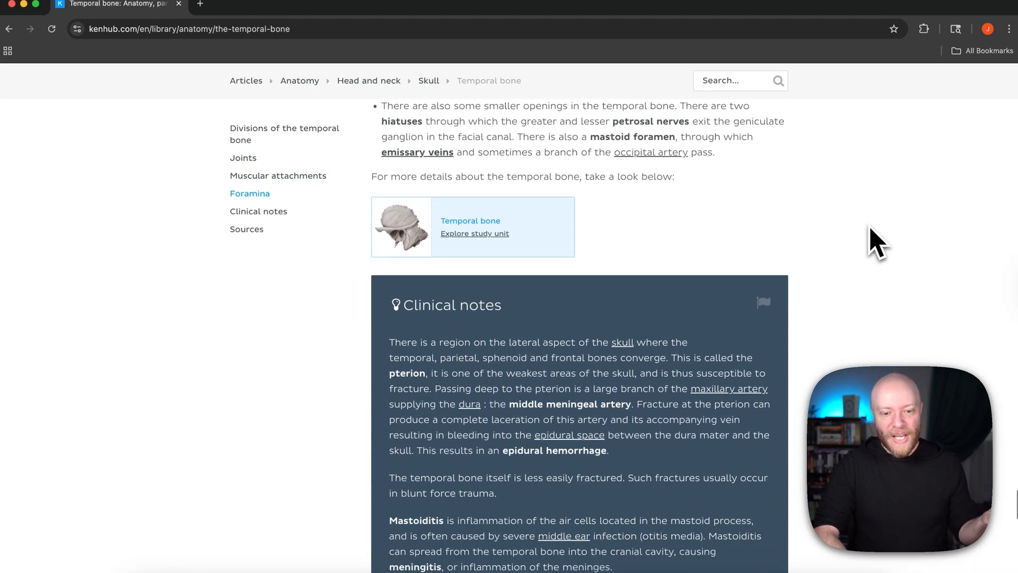
mouse_move(487, 247)
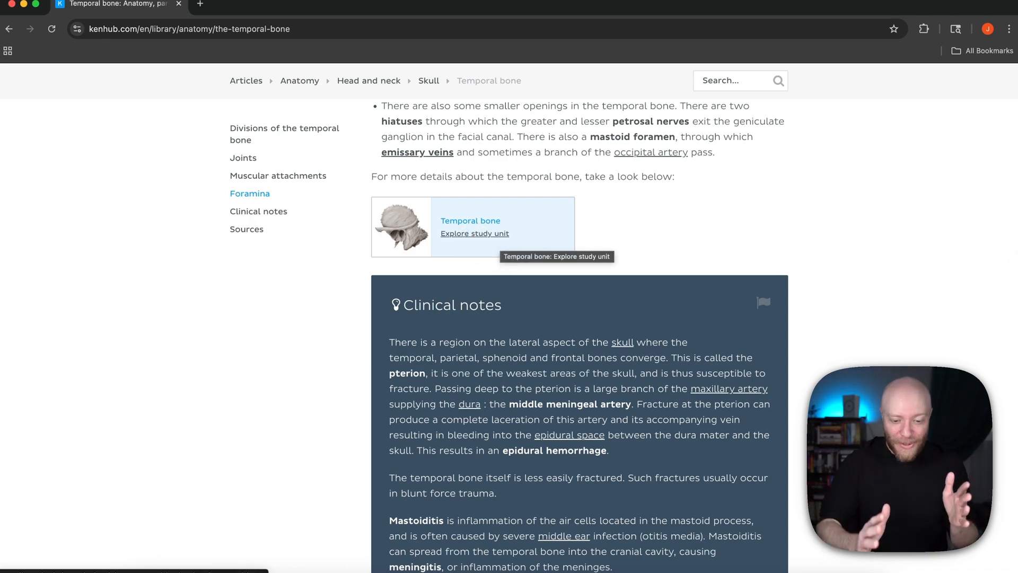
scroll(down, 3)
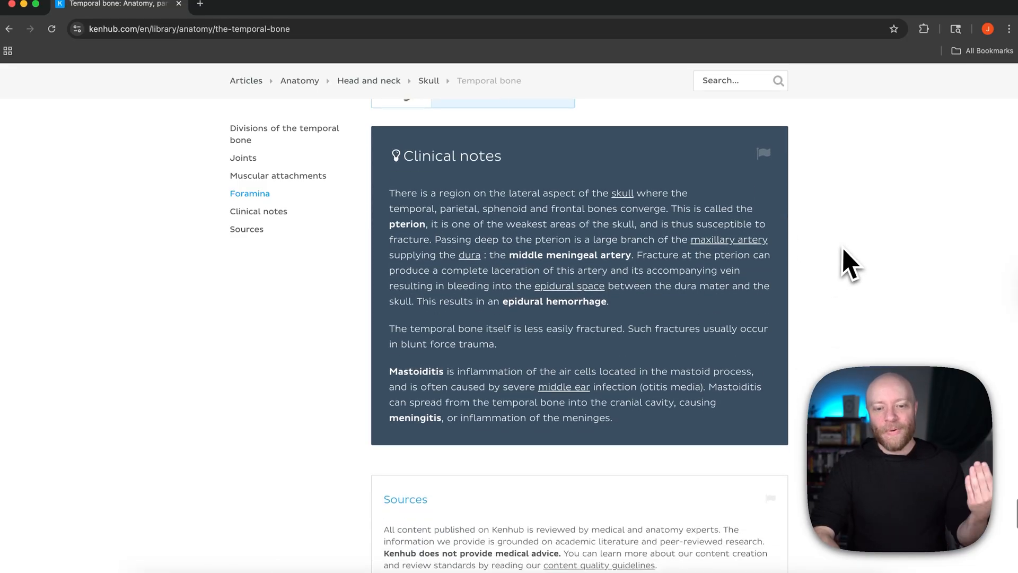
mouse_move(851, 308)
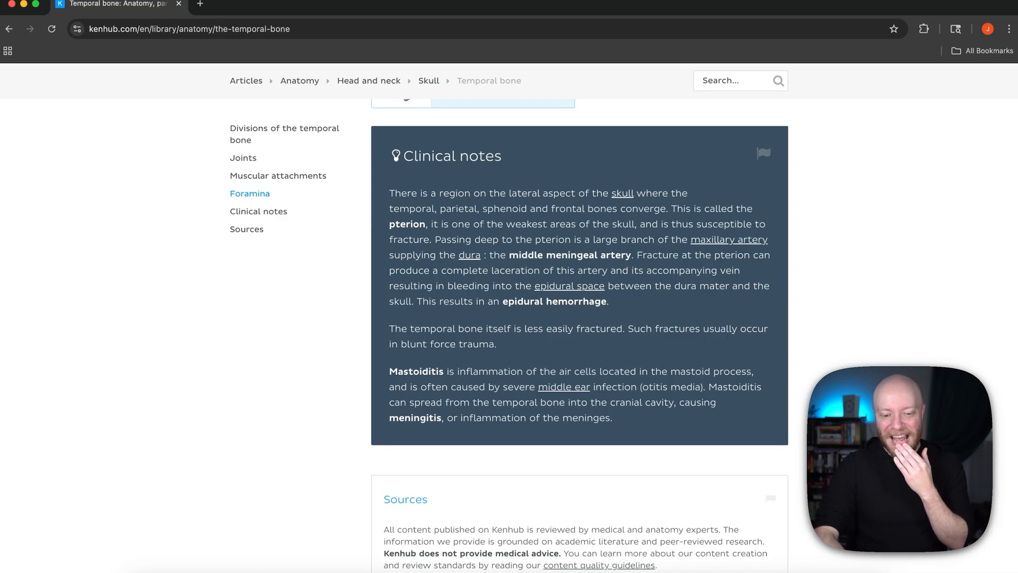
scroll(up, 3)
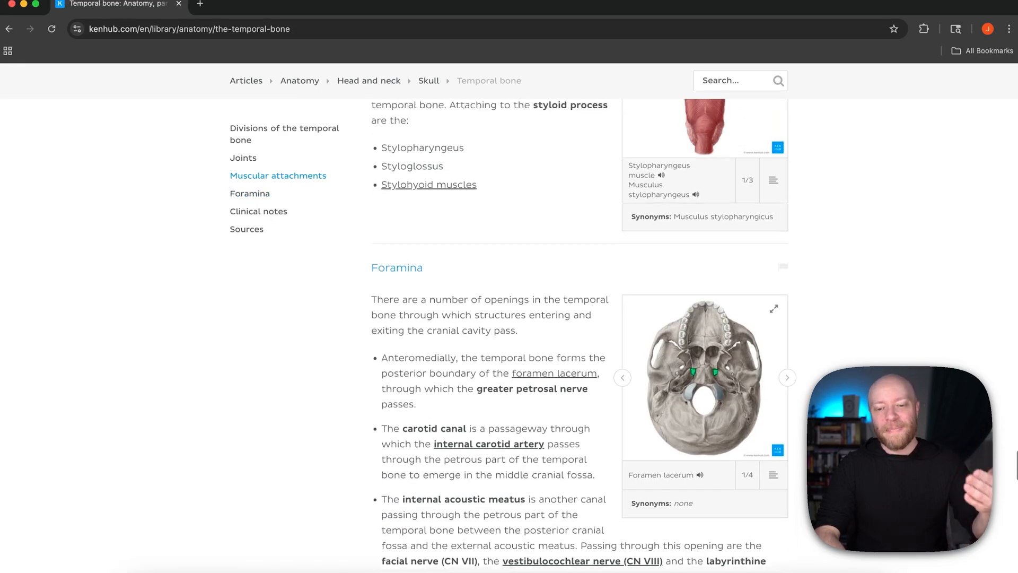